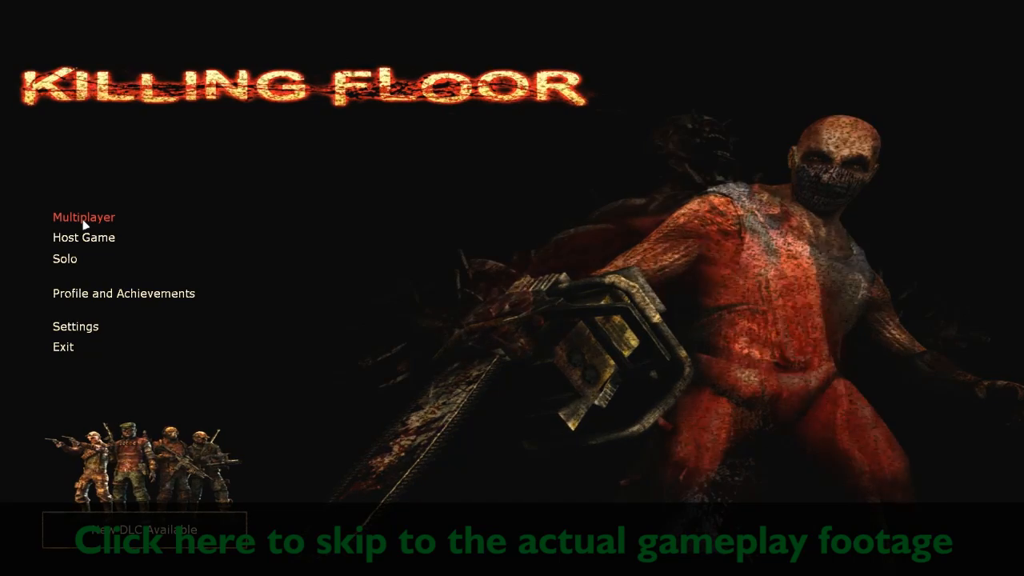
Step: Attempt to enter Multiplayer twice, dismissing the Steam-not-running error each time
click(83, 217)
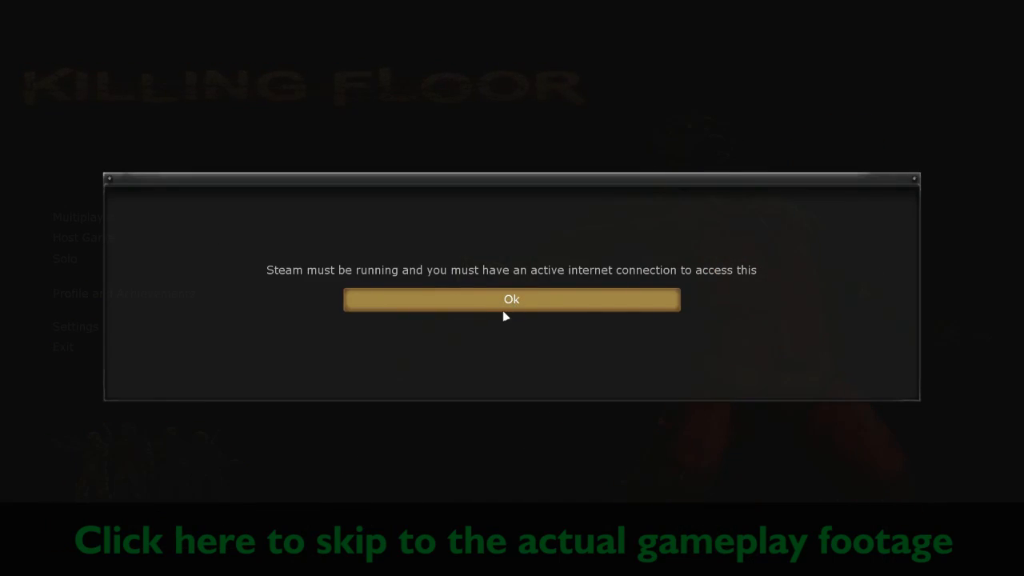
click(512, 299)
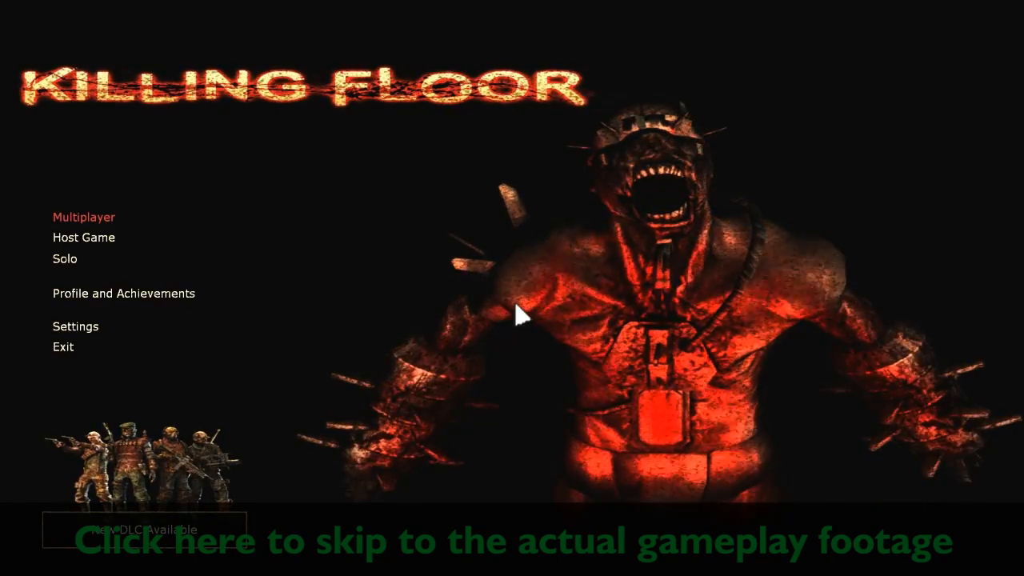
click(83, 218)
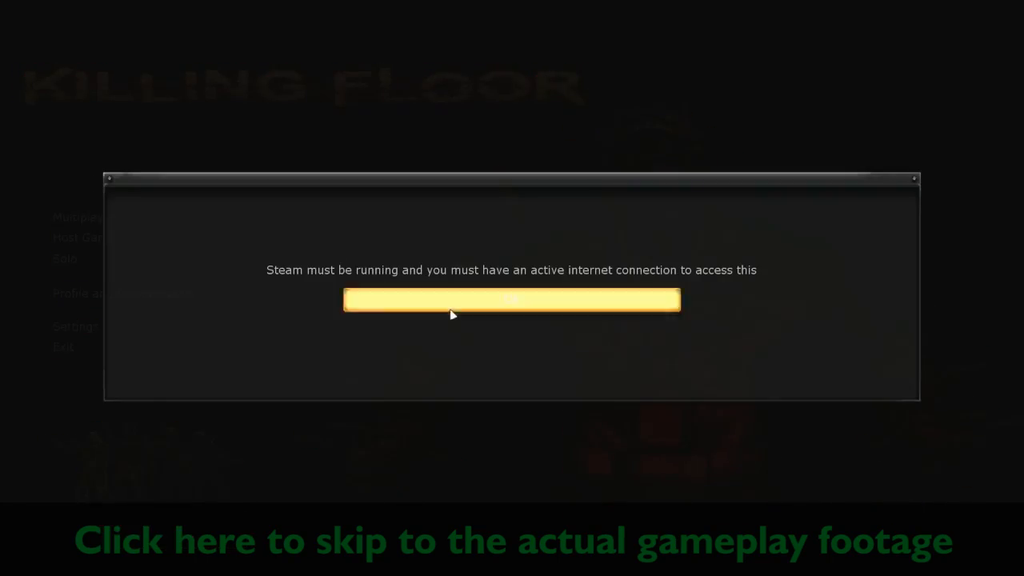
click(512, 301)
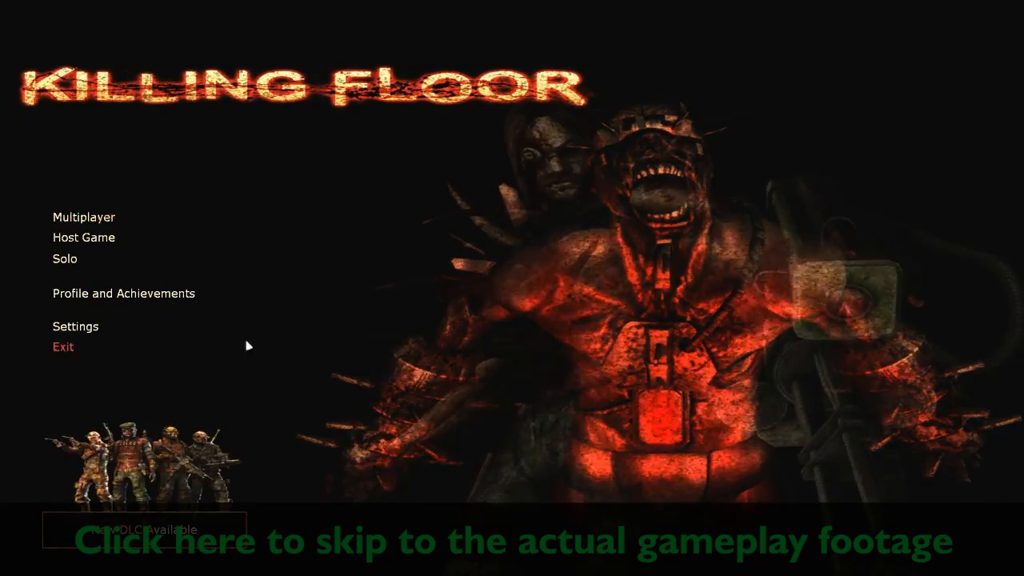
mouse_move(157, 229)
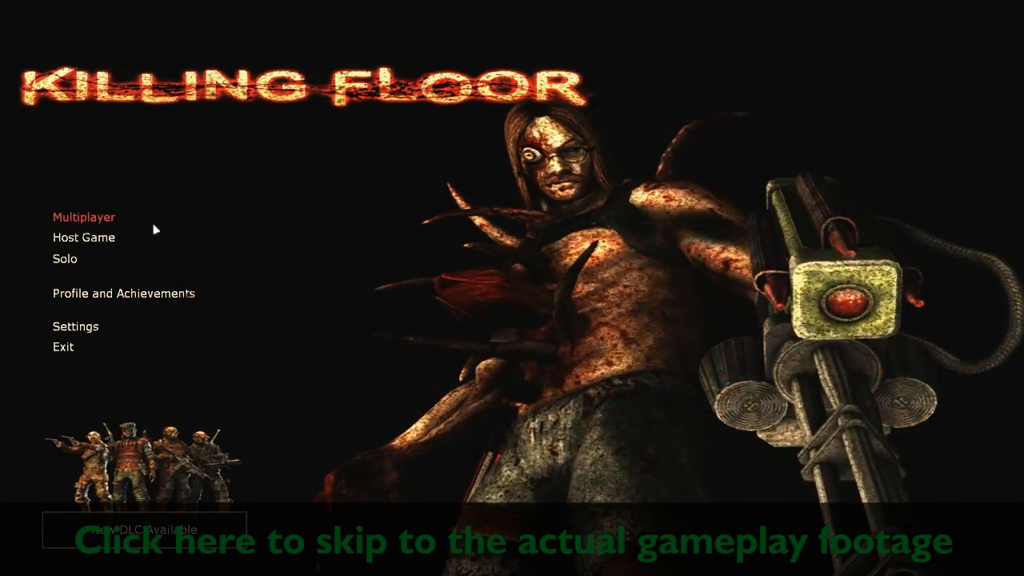
mouse_move(163, 264)
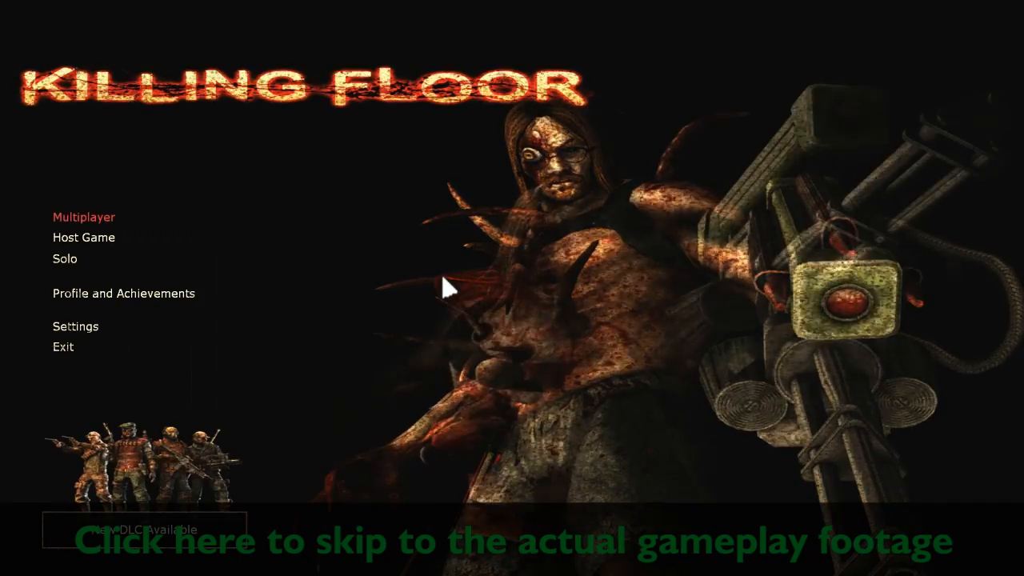
Step: Bring up the Steam overlay, then enter the multiplayer server browser successfully
key(shift+tab)
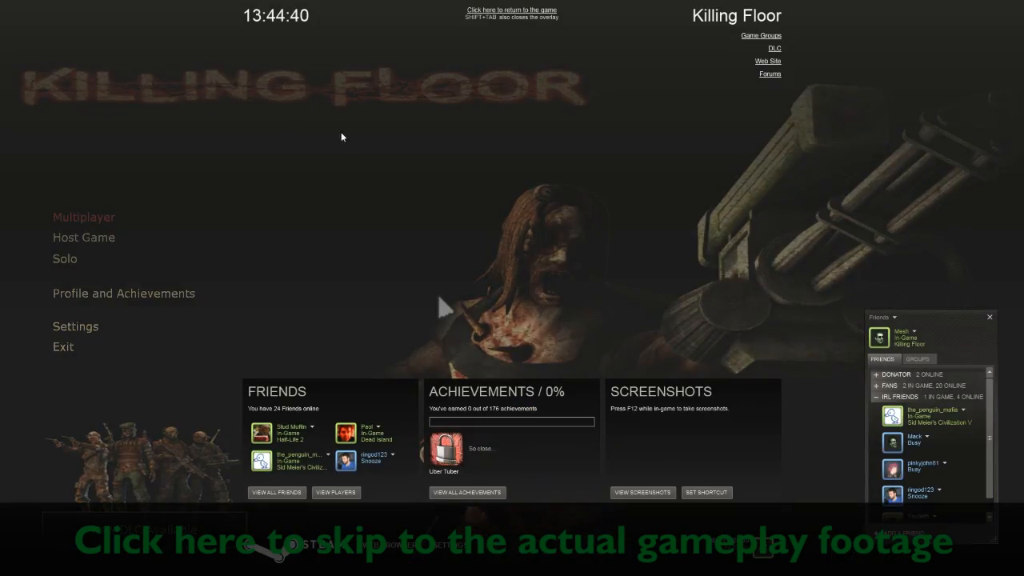
mouse_move(375, 216)
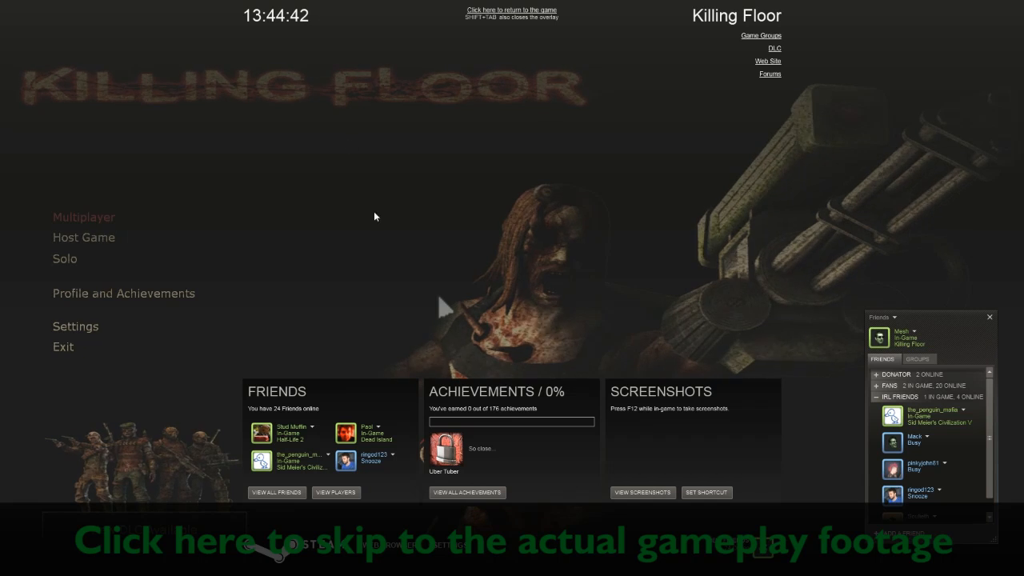
mouse_move(520, 291)
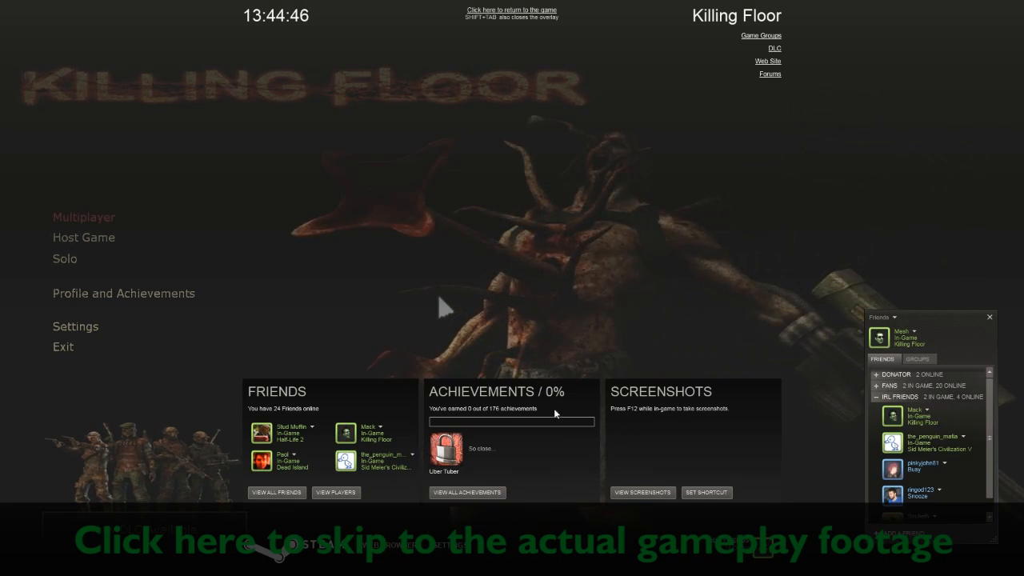
mouse_move(573, 301)
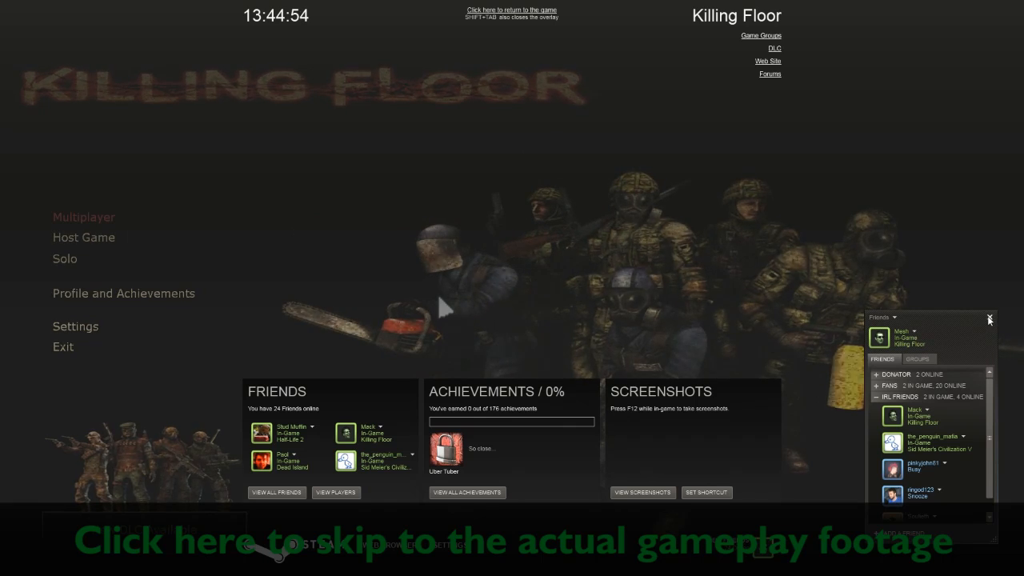
click(988, 320)
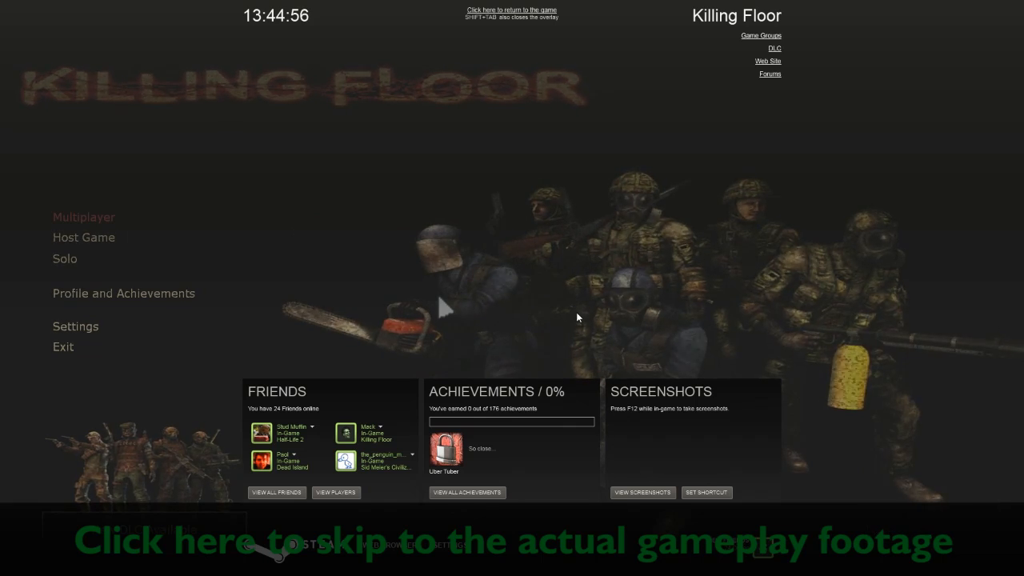
click(512, 9)
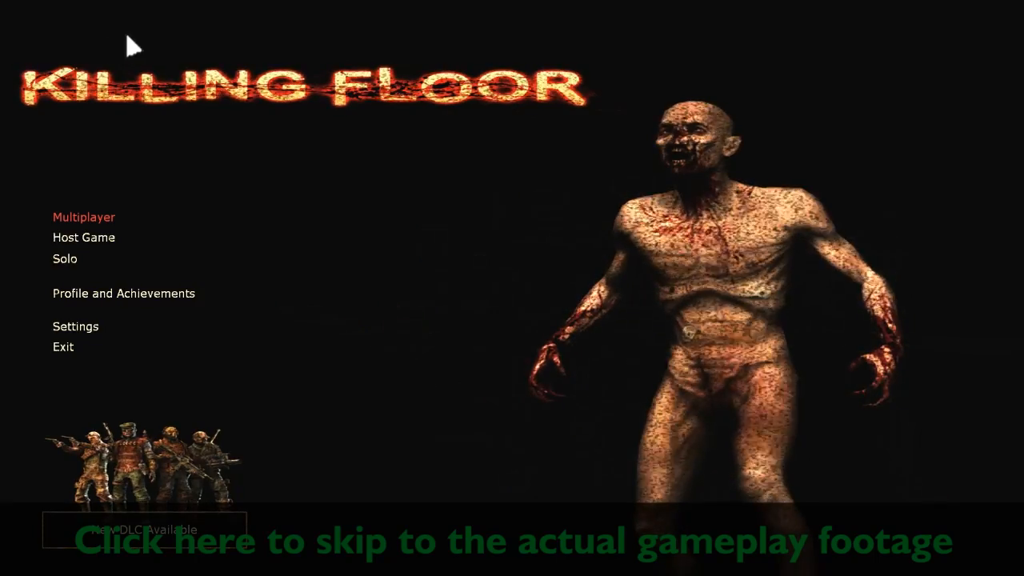
mouse_move(83, 224)
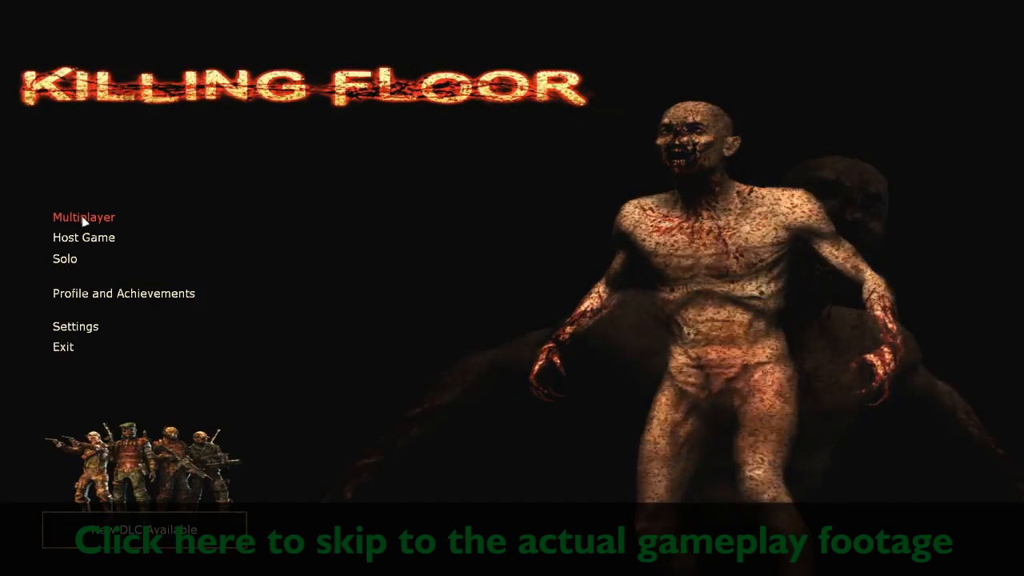
mouse_move(109, 250)
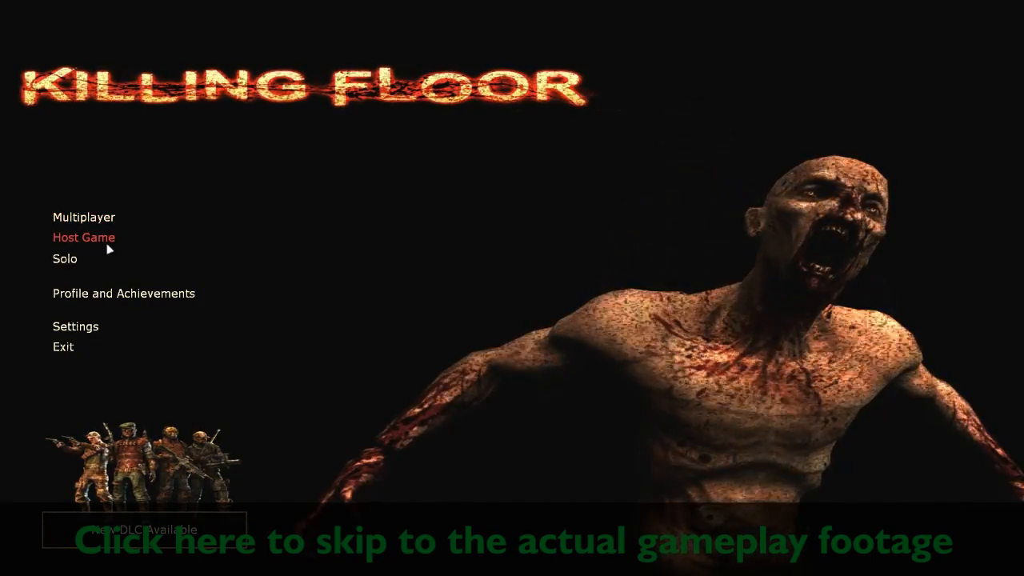
mouse_move(83, 217)
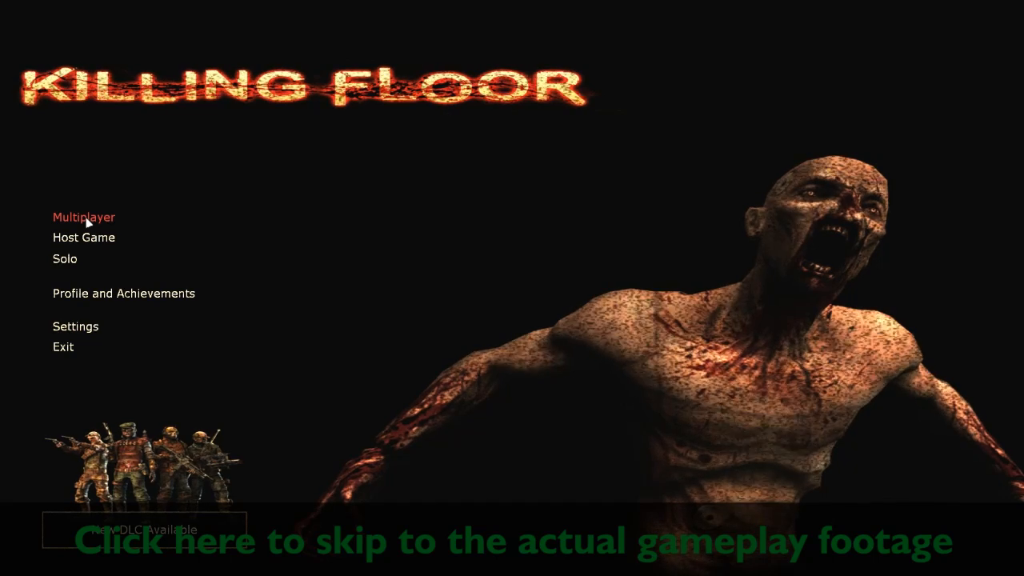
click(83, 218)
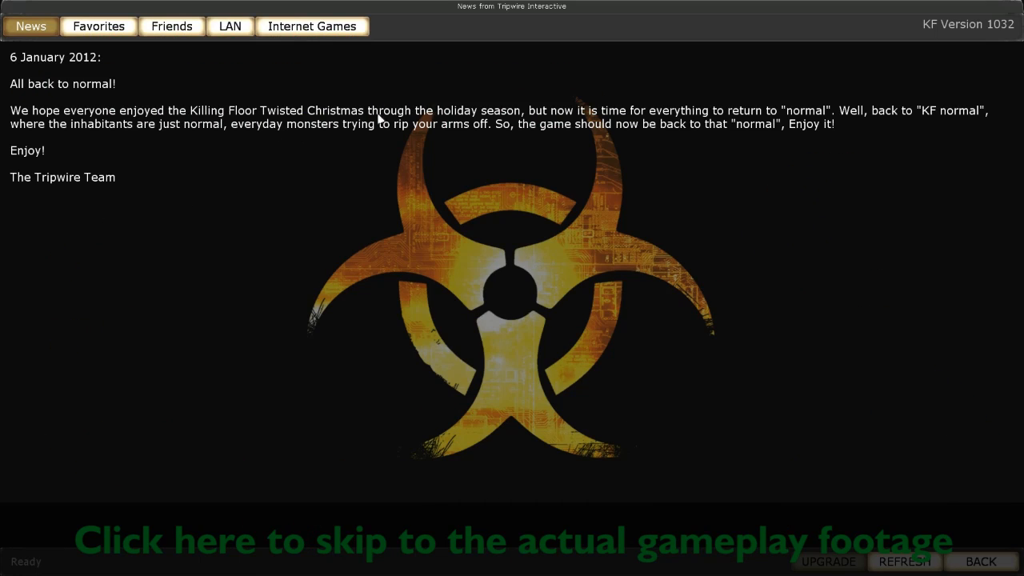
mouse_move(173, 45)
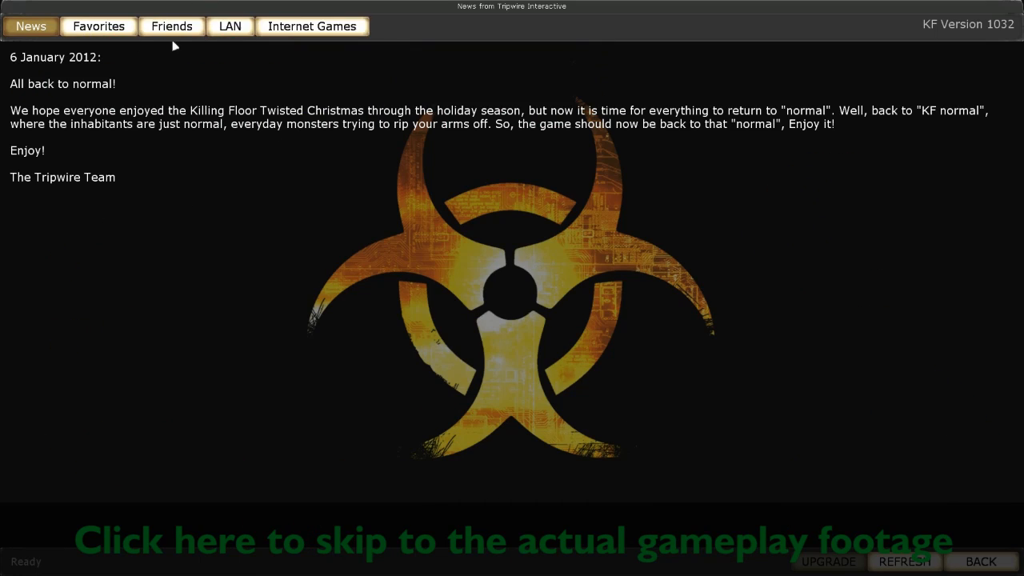
mouse_move(710, 513)
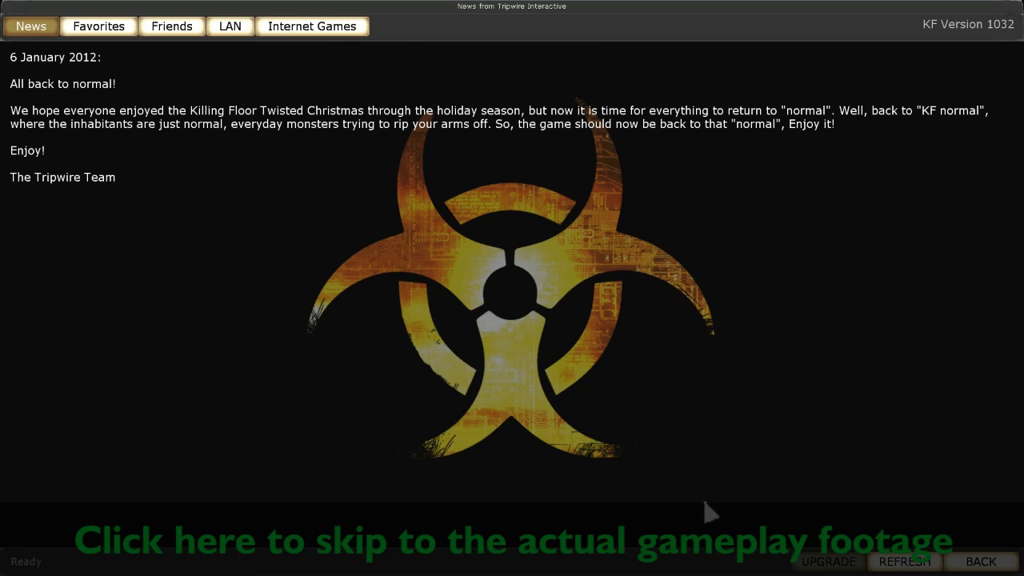
mouse_move(294, 147)
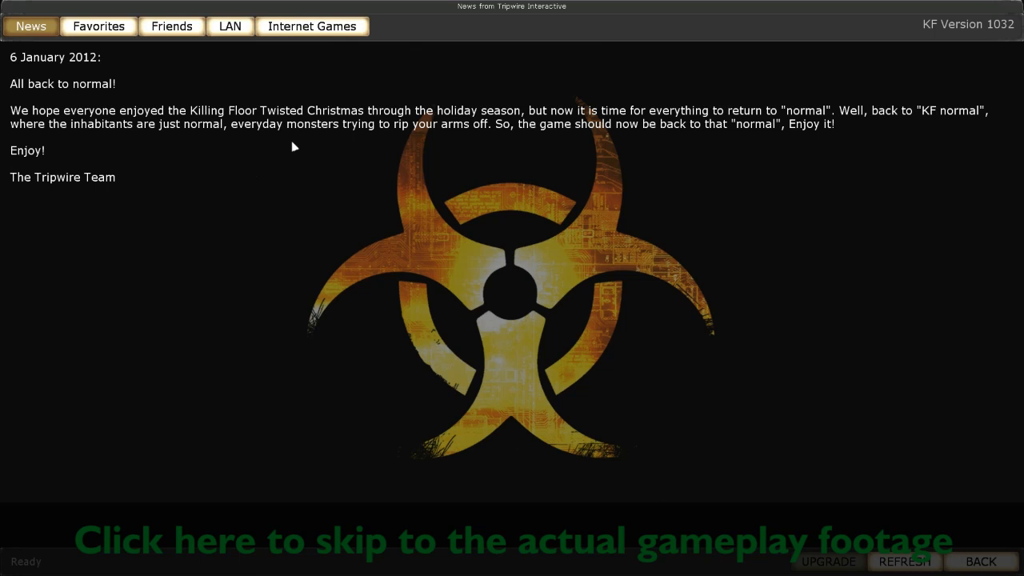
mouse_move(368, 220)
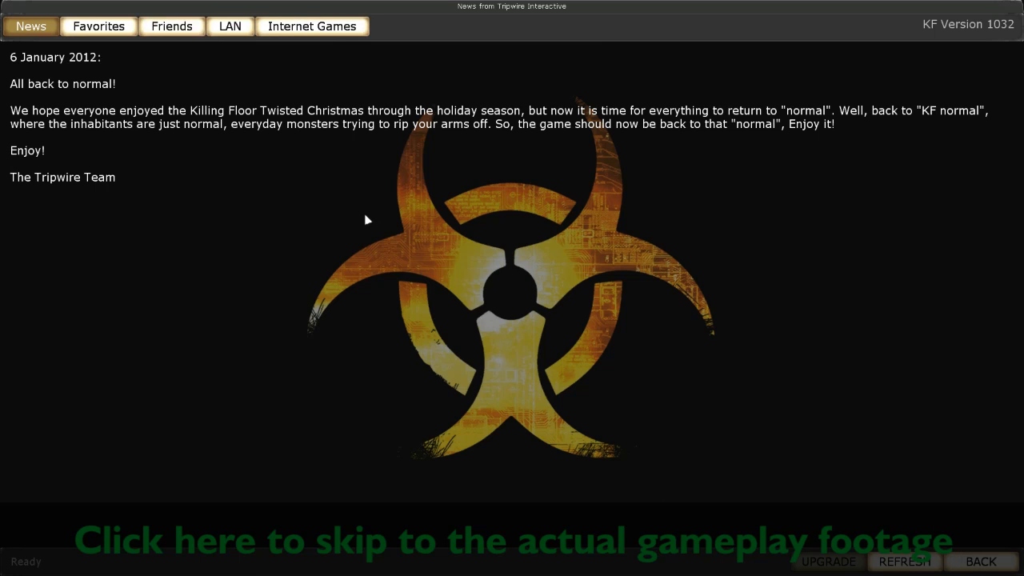
key(shift+tab)
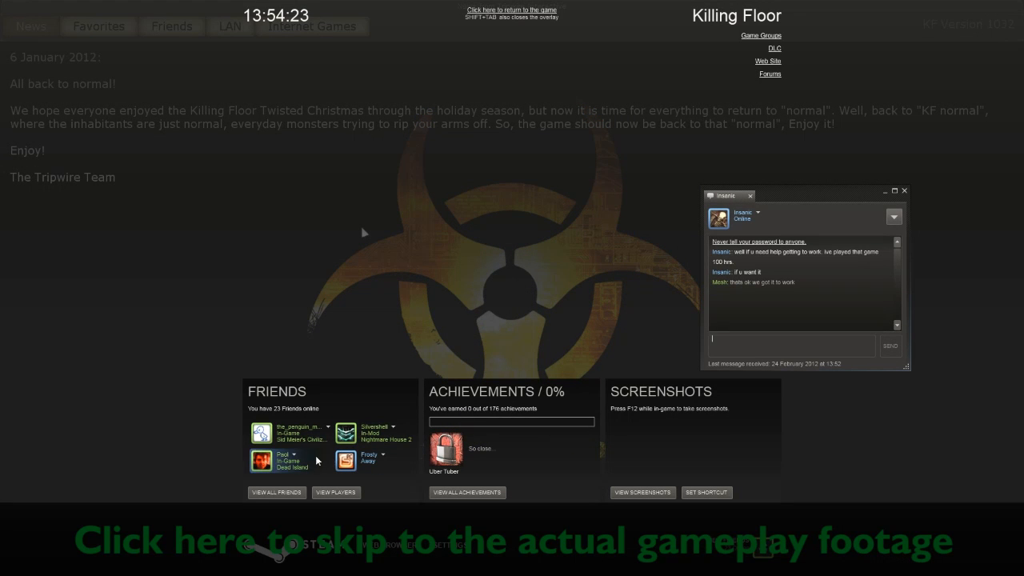
text(xxxxxxxxxxxxxxxxxxxxxxxxxxxxxxxx)
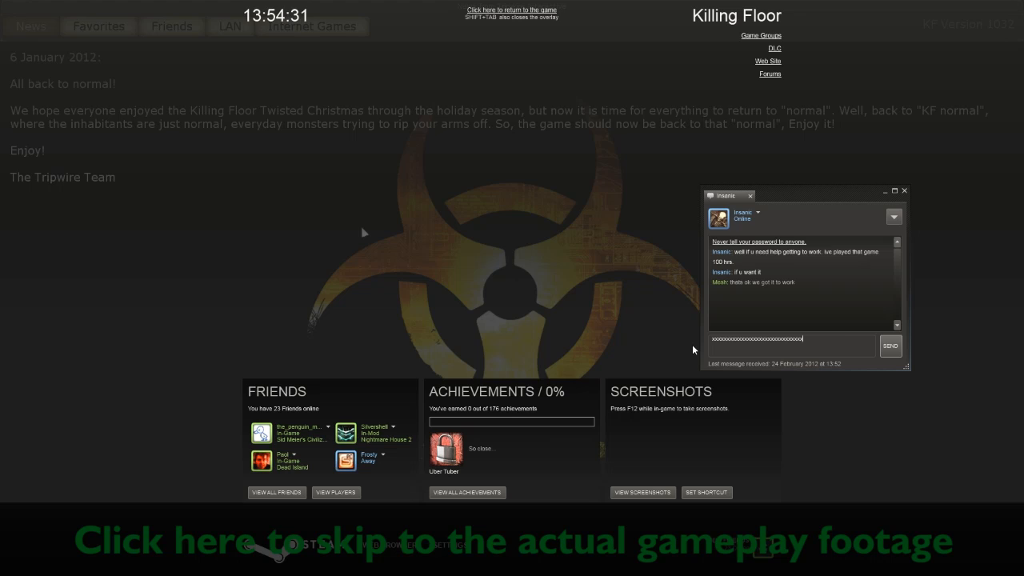
click(889, 346)
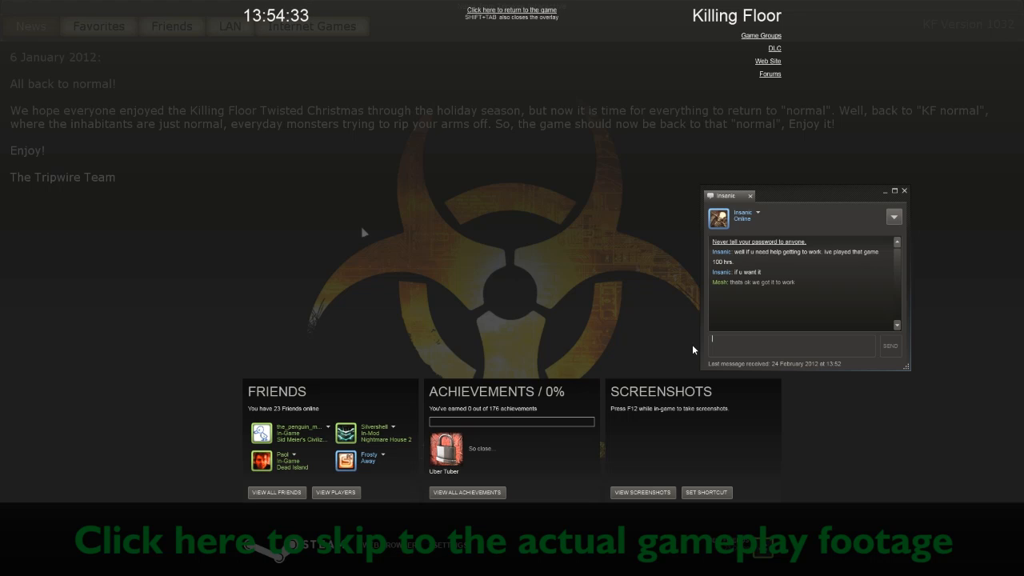
mouse_move(572, 395)
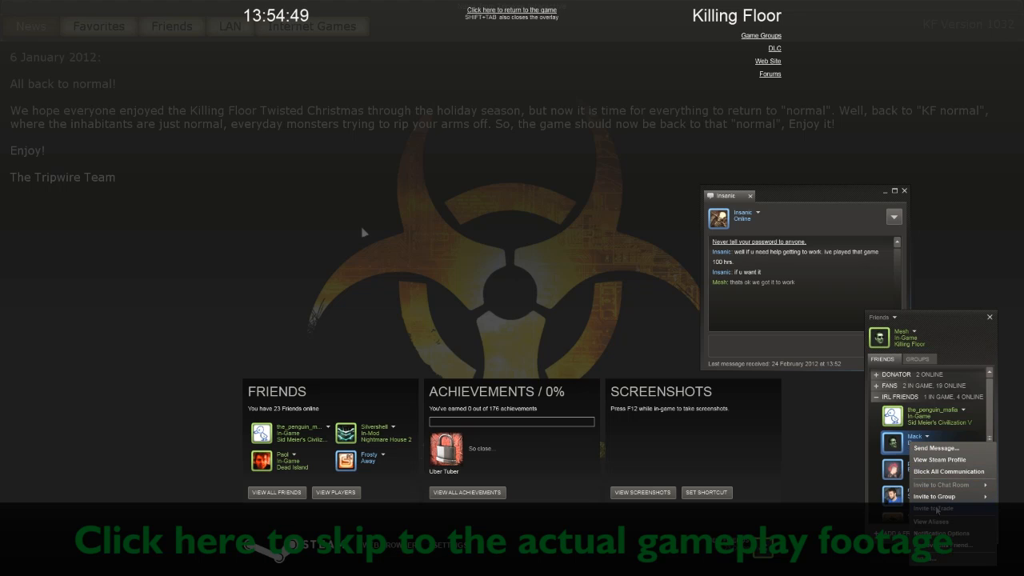
mouse_move(832, 413)
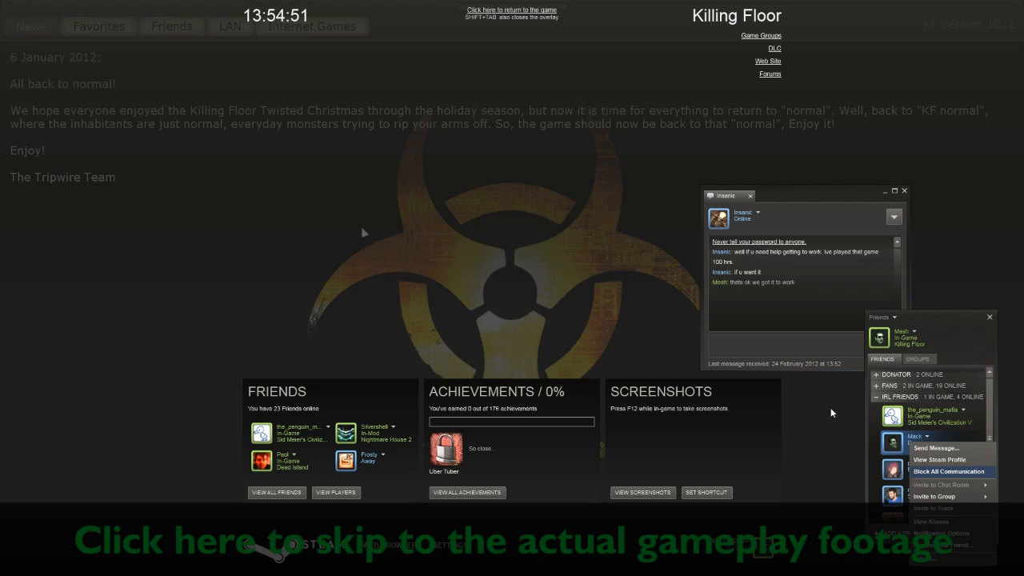
mouse_move(951, 320)
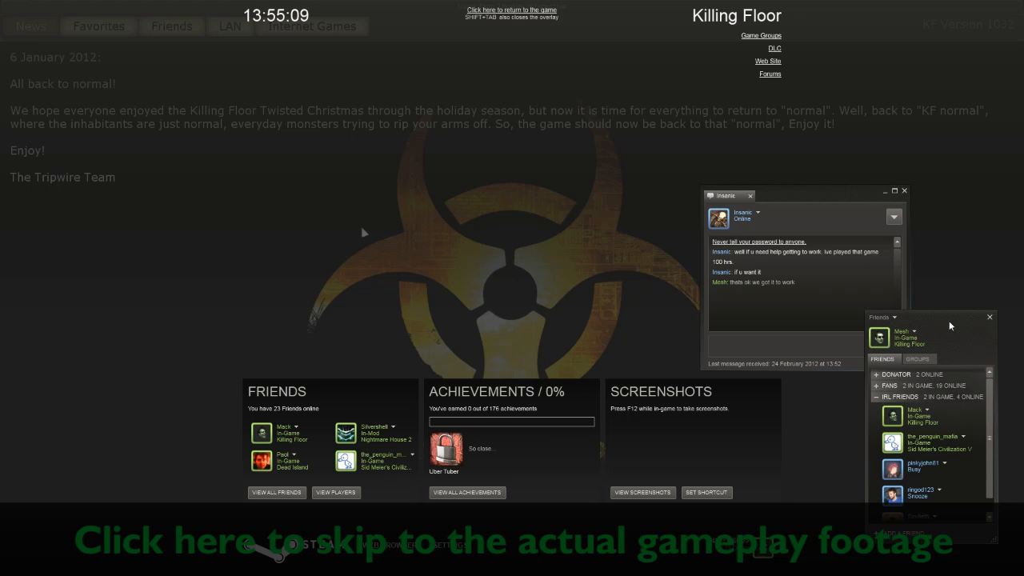
mouse_move(935, 330)
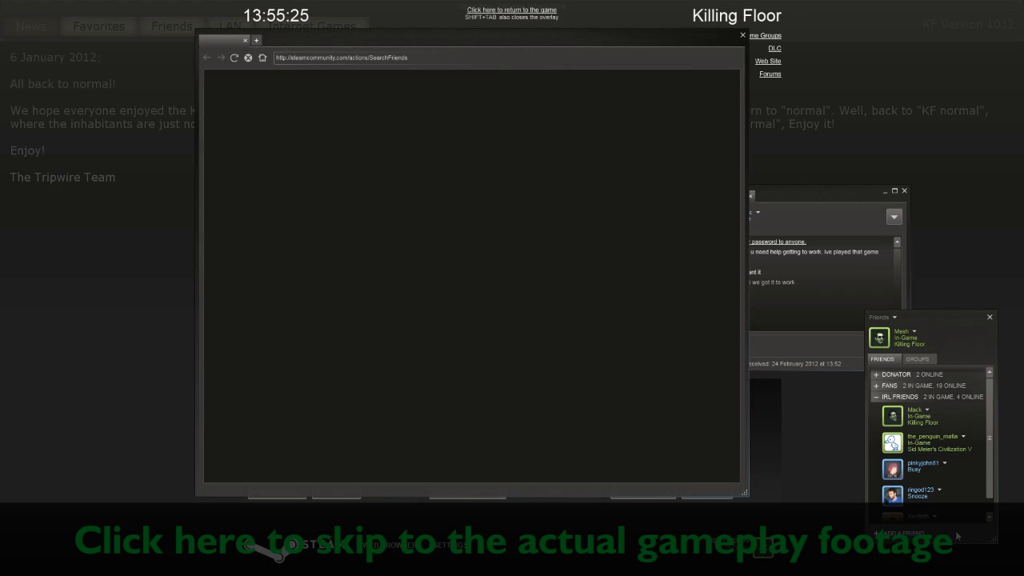
click(742, 35)
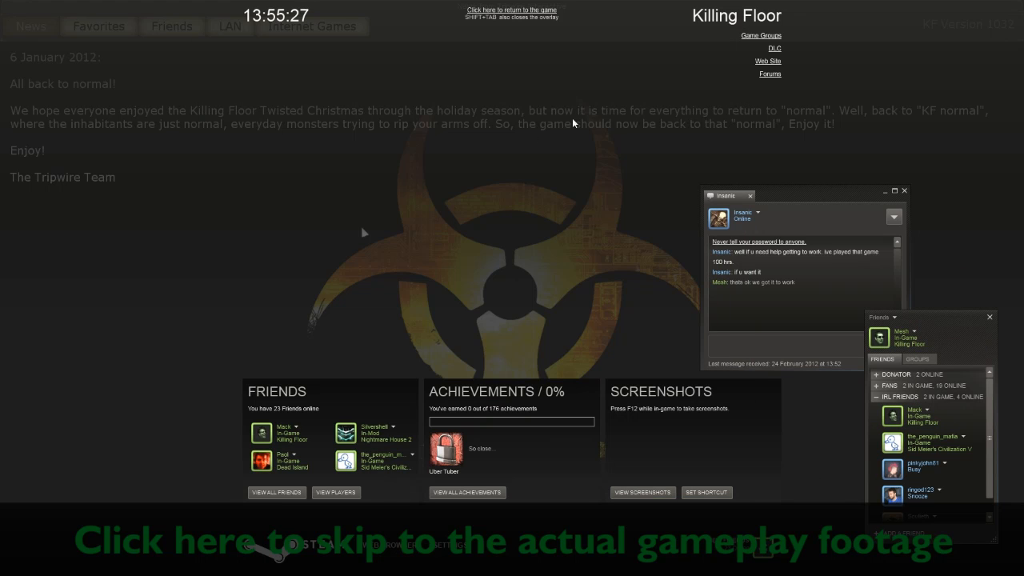
mouse_move(510, 187)
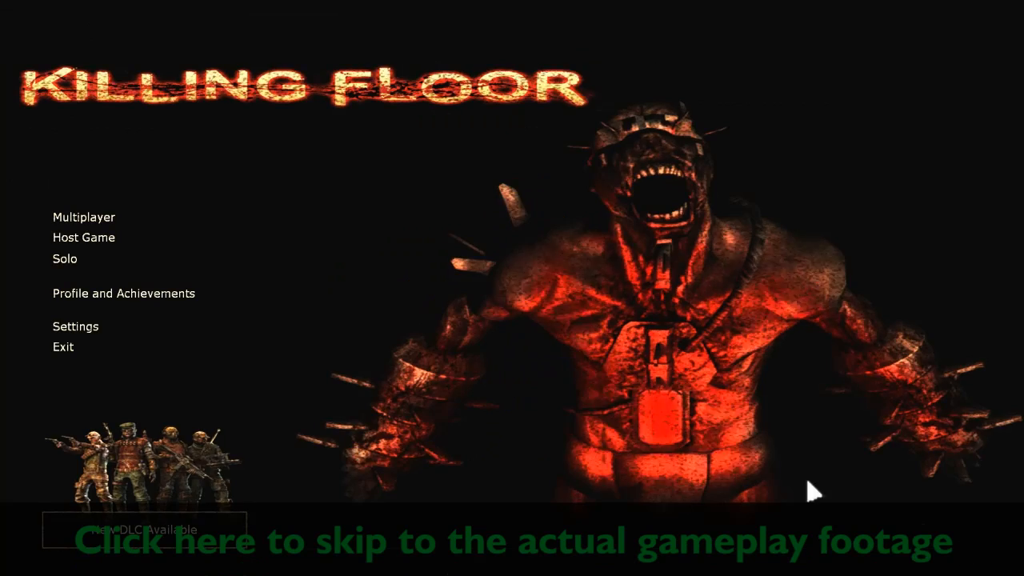
mouse_move(83, 240)
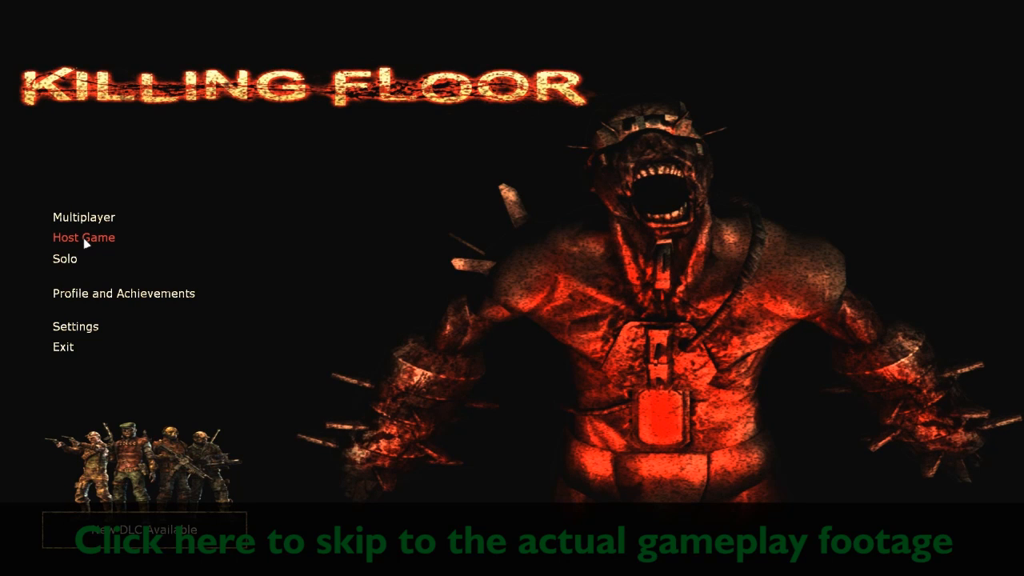
Step: Start Host Game setup and acknowledge the router port-forwarding warning
click(83, 237)
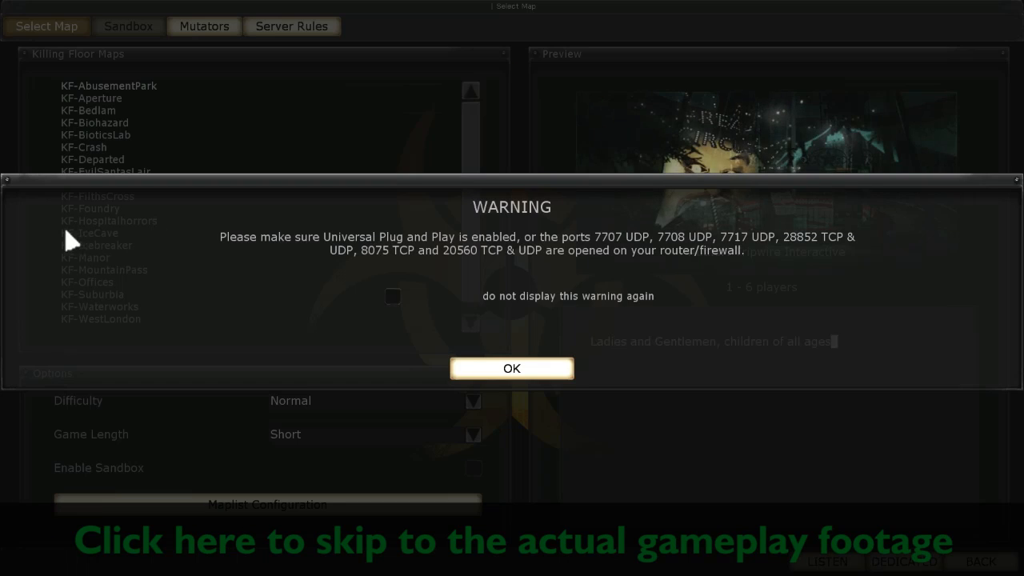
mouse_move(512, 368)
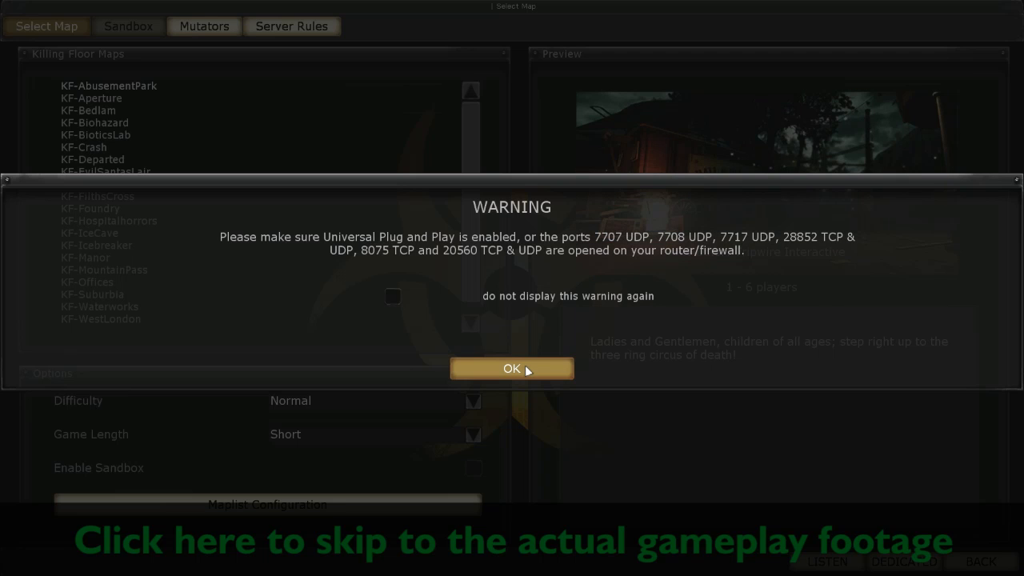
click(512, 368)
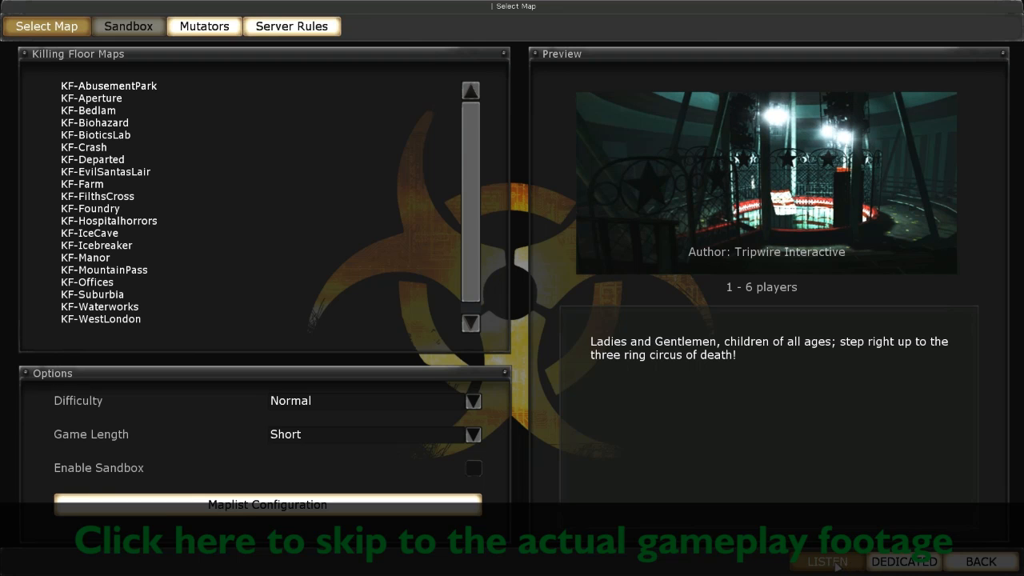
Step: Launch the listen server, dismiss the perks explanation and bring up the Steam overlay
click(825, 559)
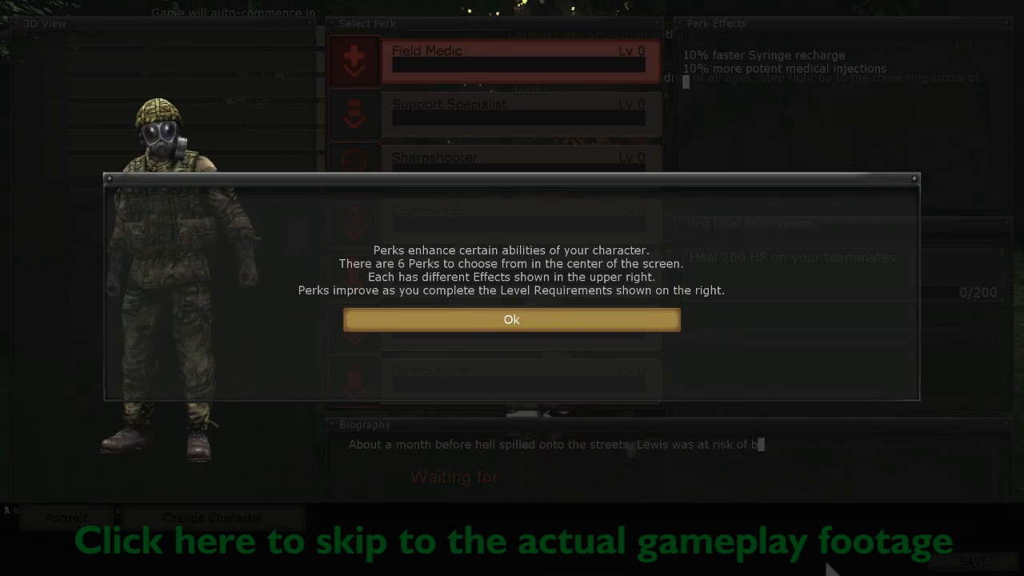
click(510, 320)
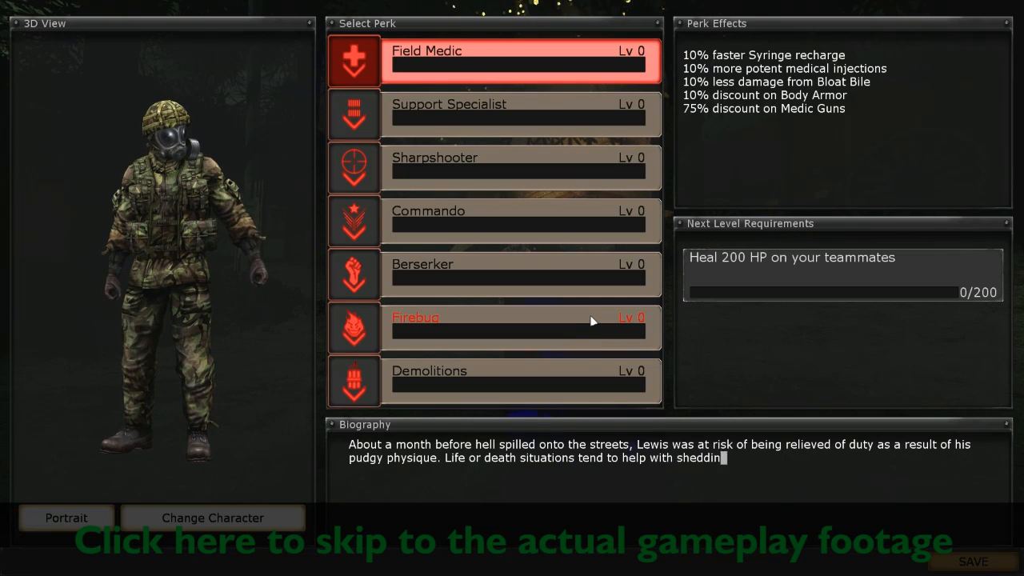
key(Shift+Tab)
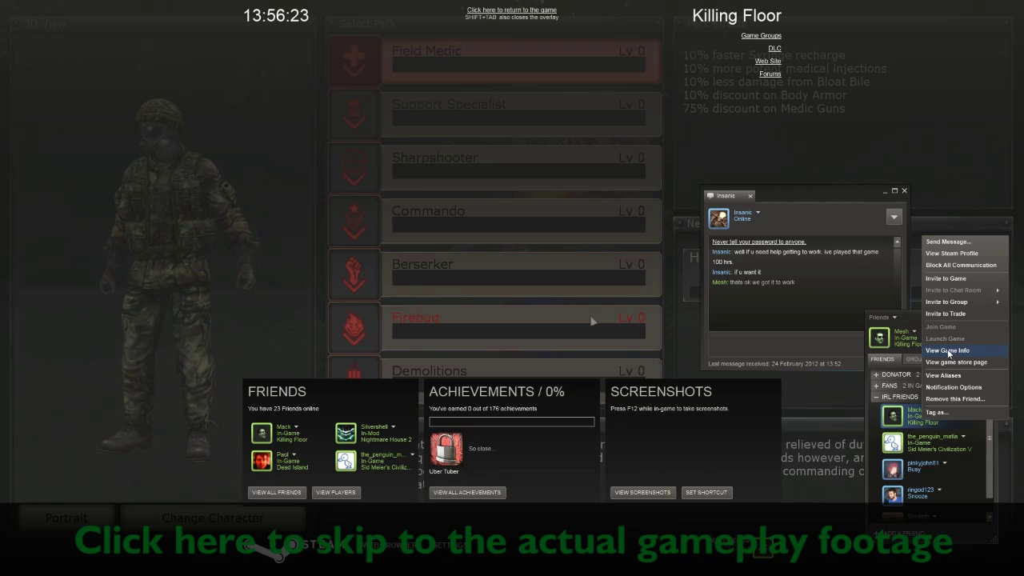
Step: Invite the friend to the hosted game and acknowledge the invitation confirmation
click(944, 279)
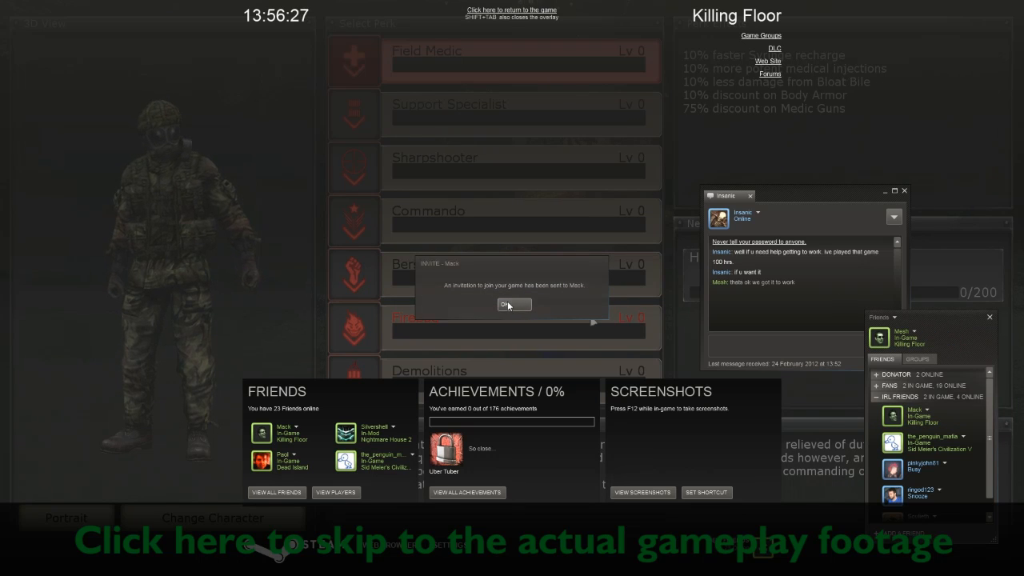
click(515, 304)
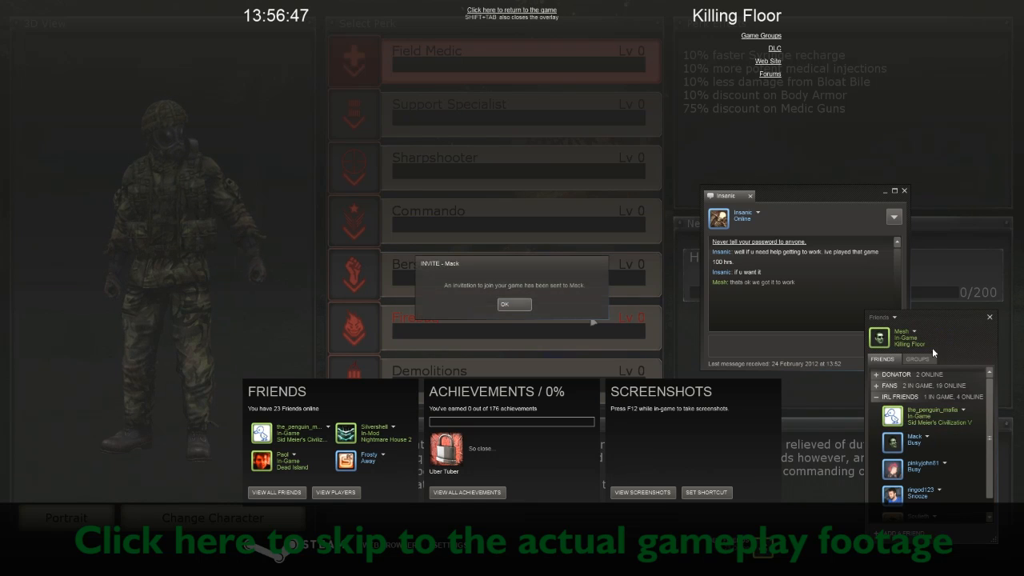
click(513, 304)
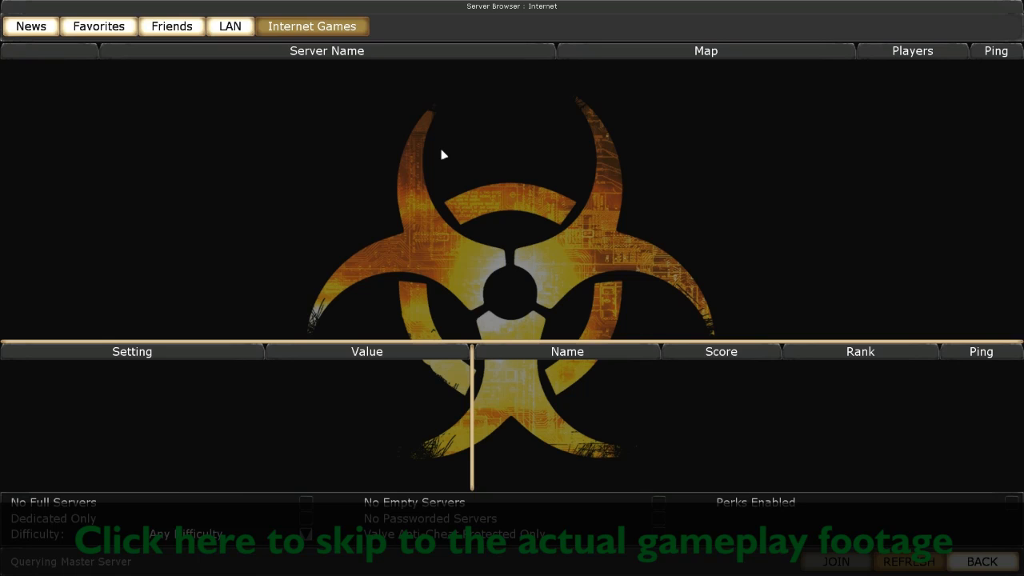
mouse_move(921, 474)
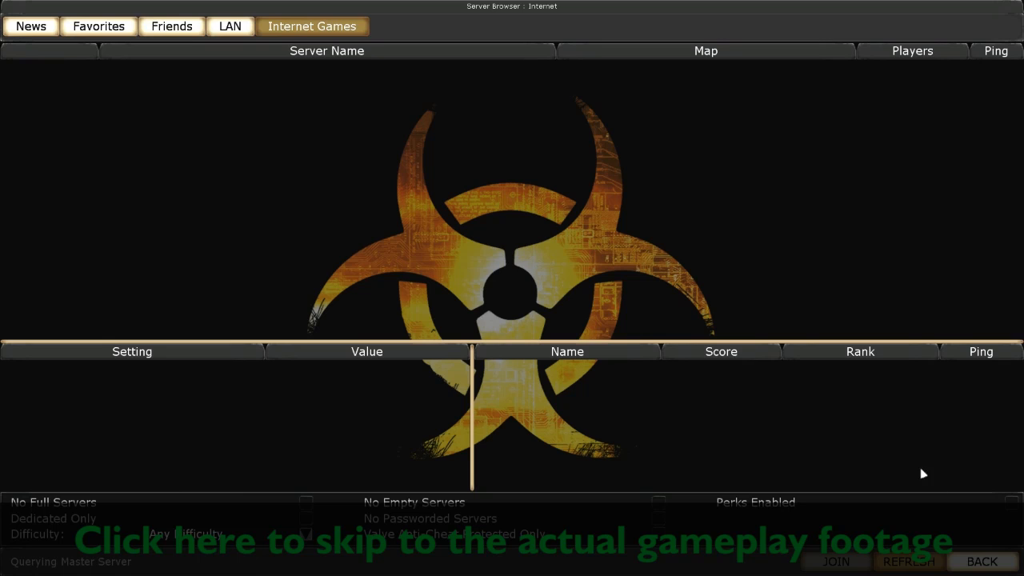
mouse_move(582, 221)
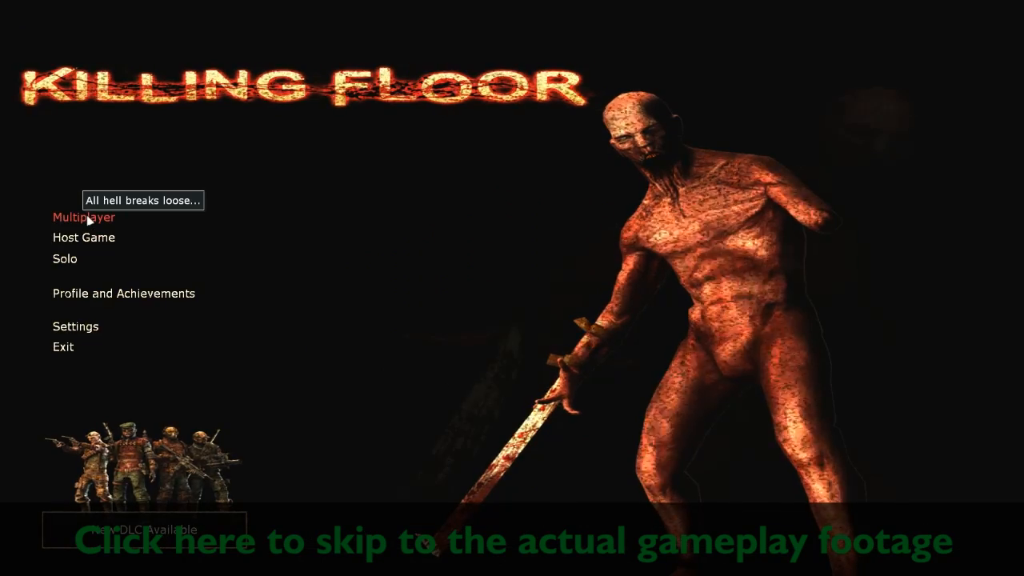
Step: Re-enter the multiplayer server browser and show its News page
click(83, 217)
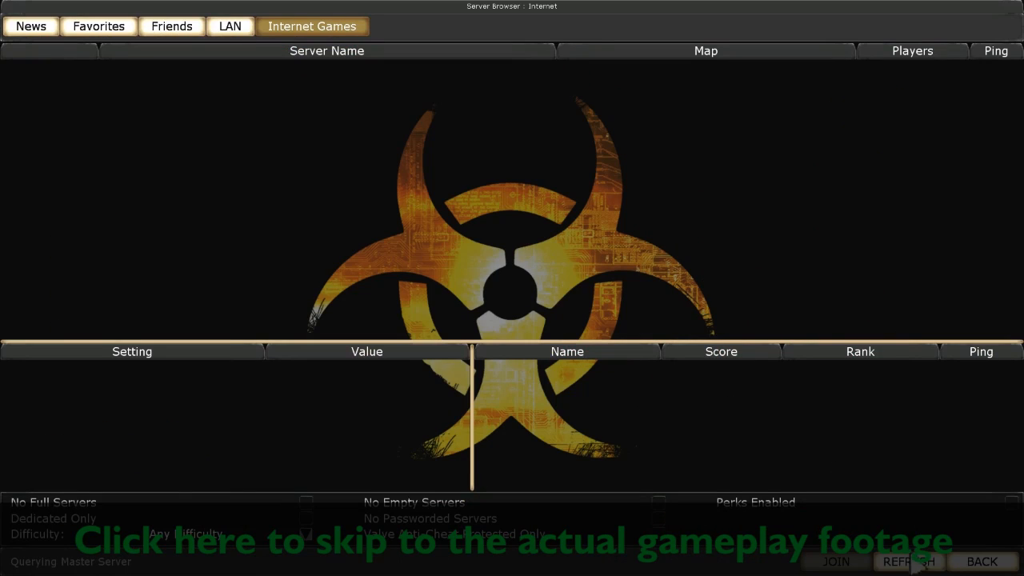
mouse_move(298, 528)
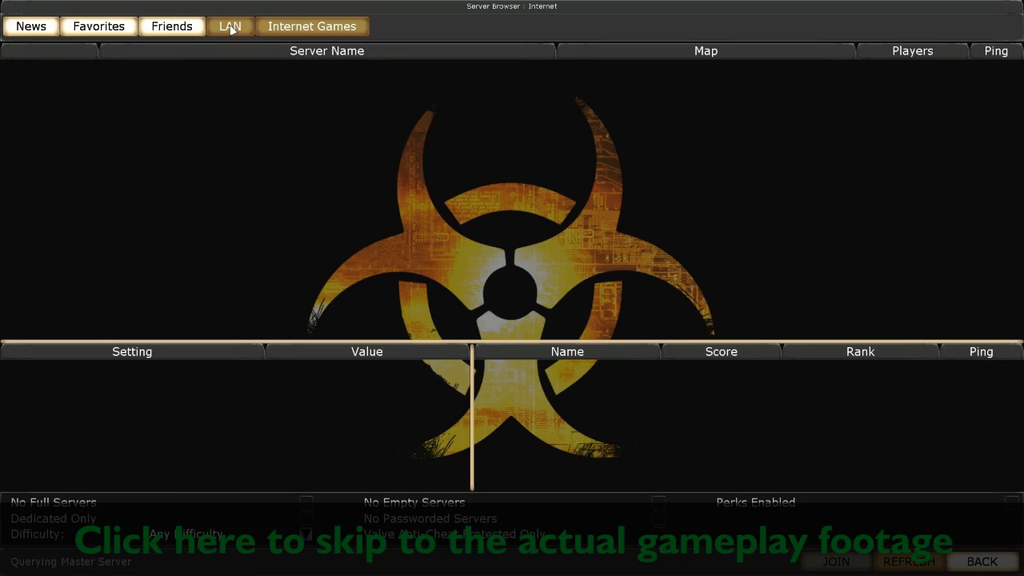
mouse_move(171, 26)
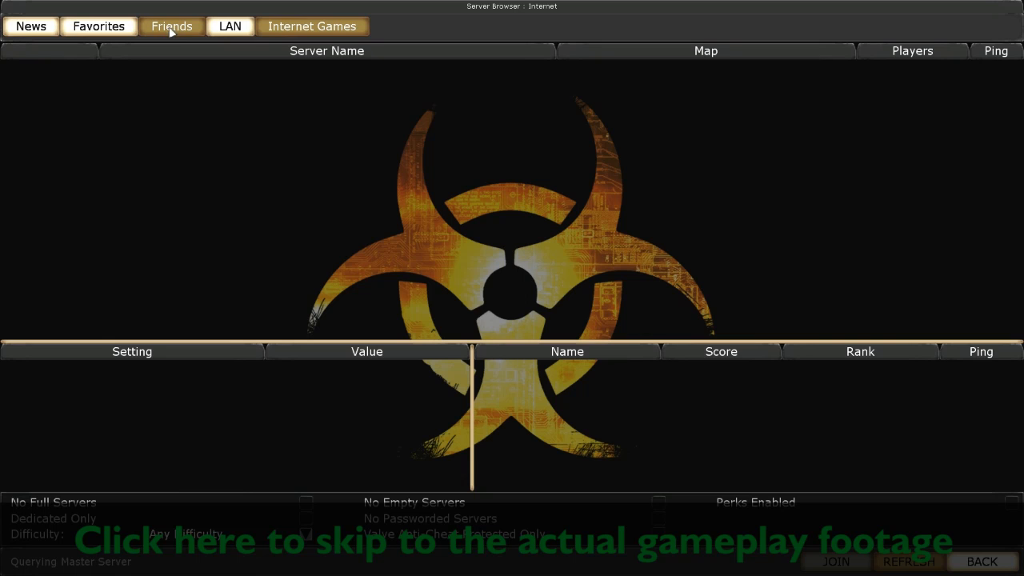
click(31, 25)
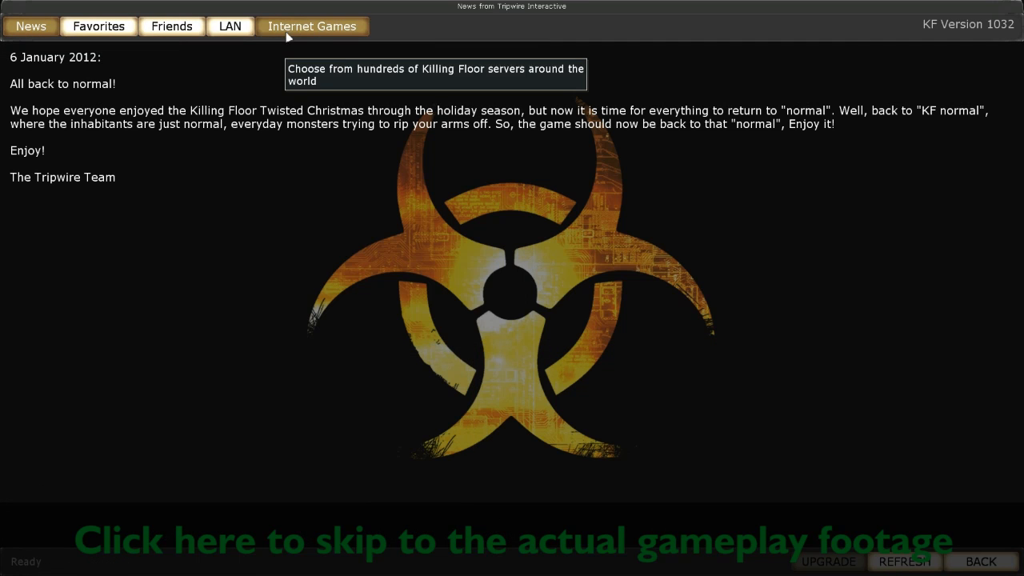
Step: List Internet Games and inspect details of the Bedlam UK server and a Suburbia server
click(312, 25)
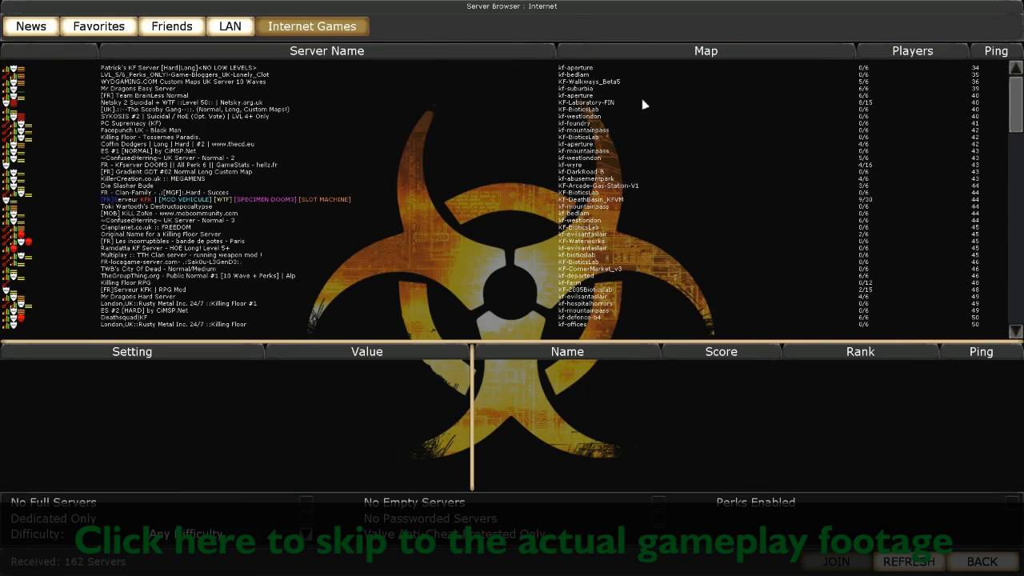
click(909, 560)
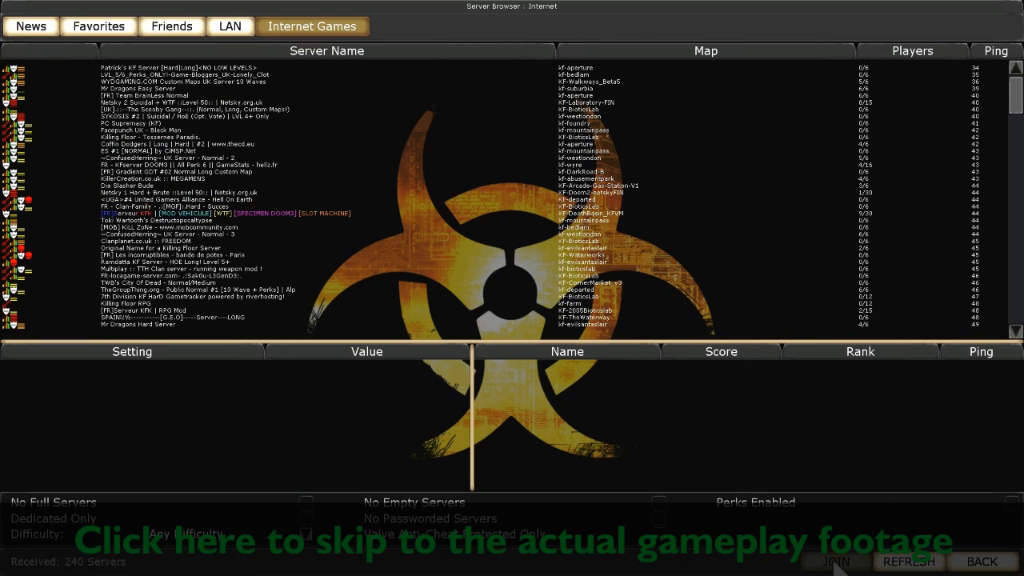
click(909, 560)
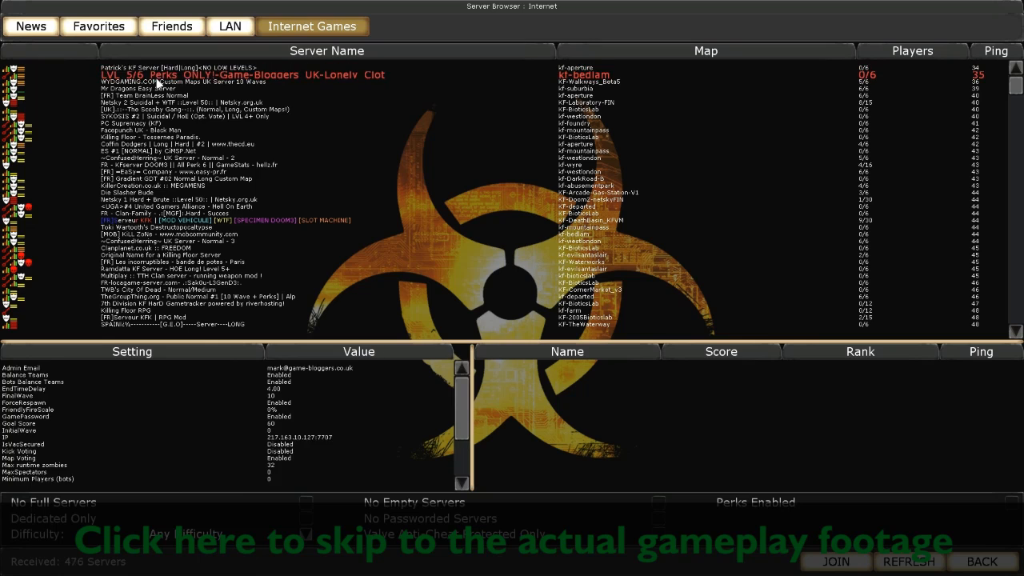
click(160, 88)
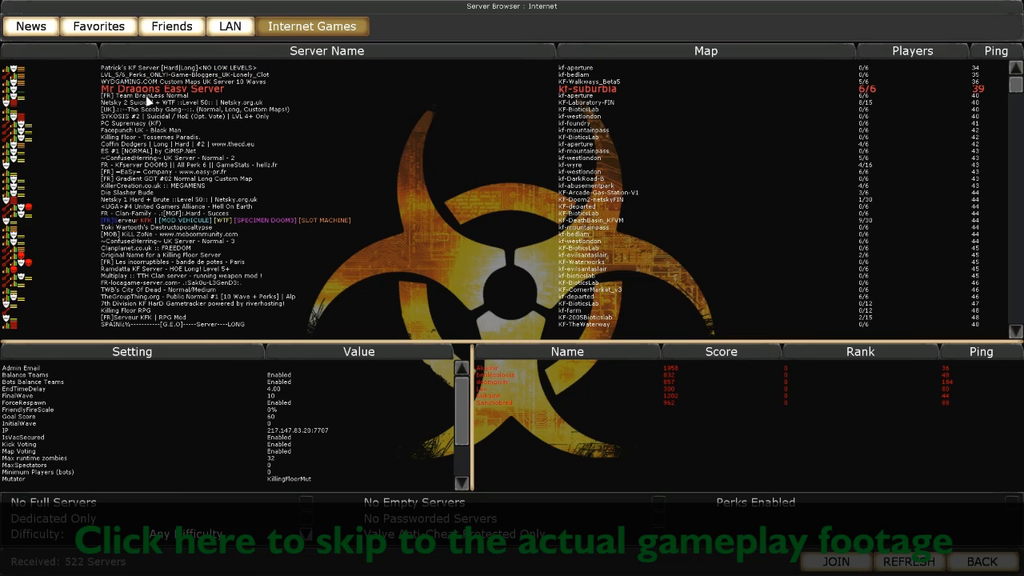
click(173, 96)
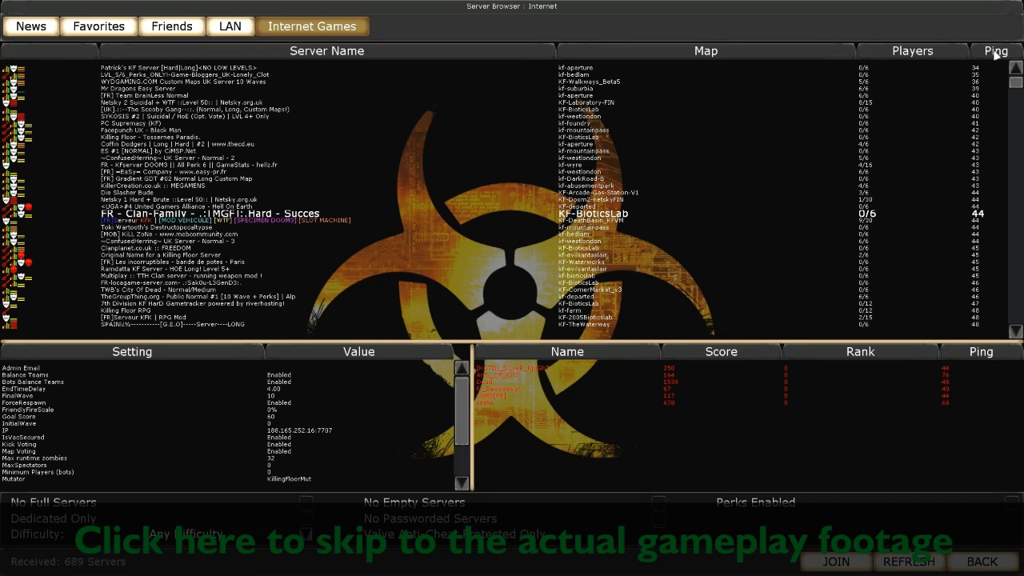
mouse_move(972, 73)
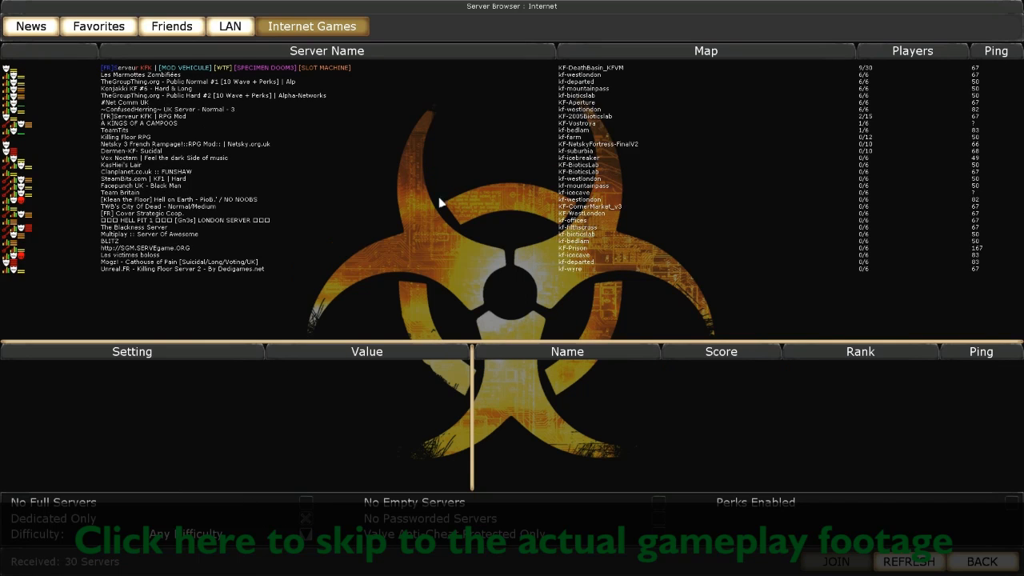
click(909, 560)
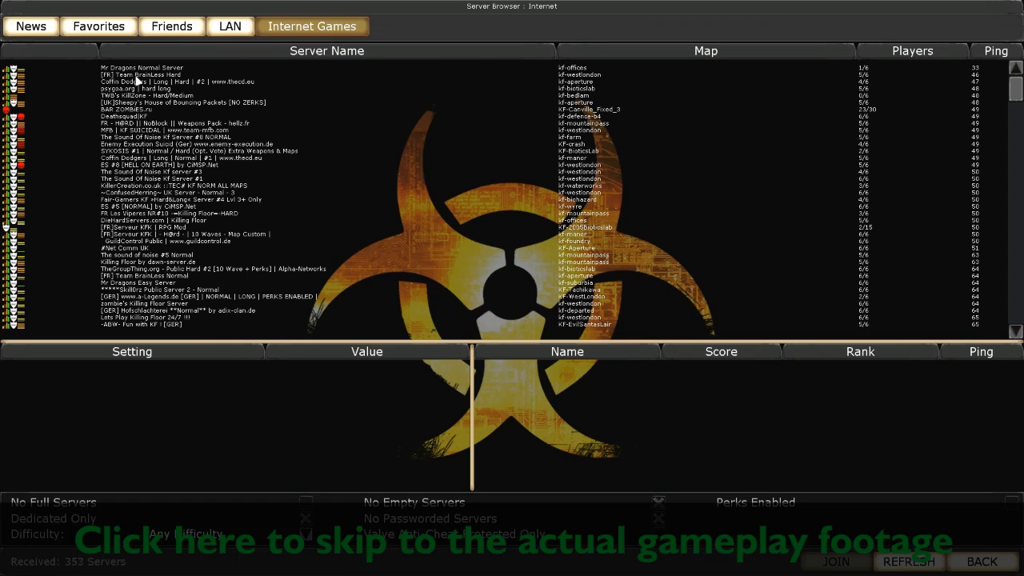
mouse_move(368, 98)
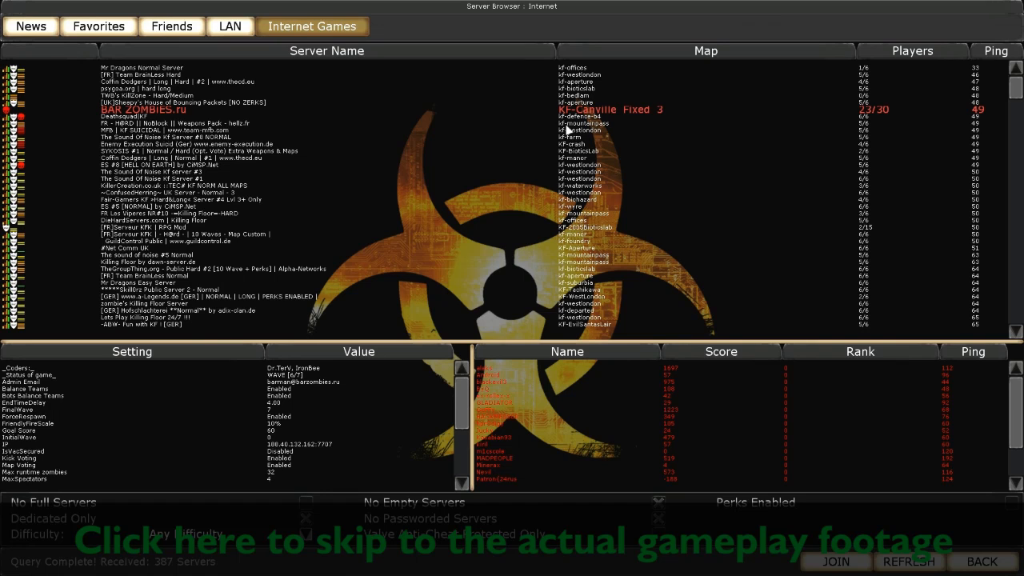
mouse_move(601, 141)
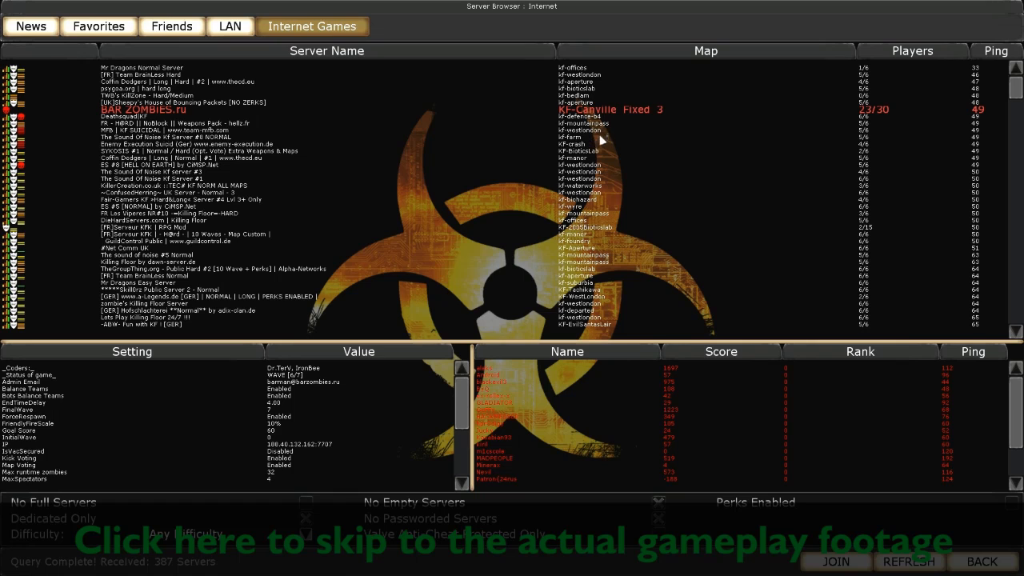
mouse_move(591, 128)
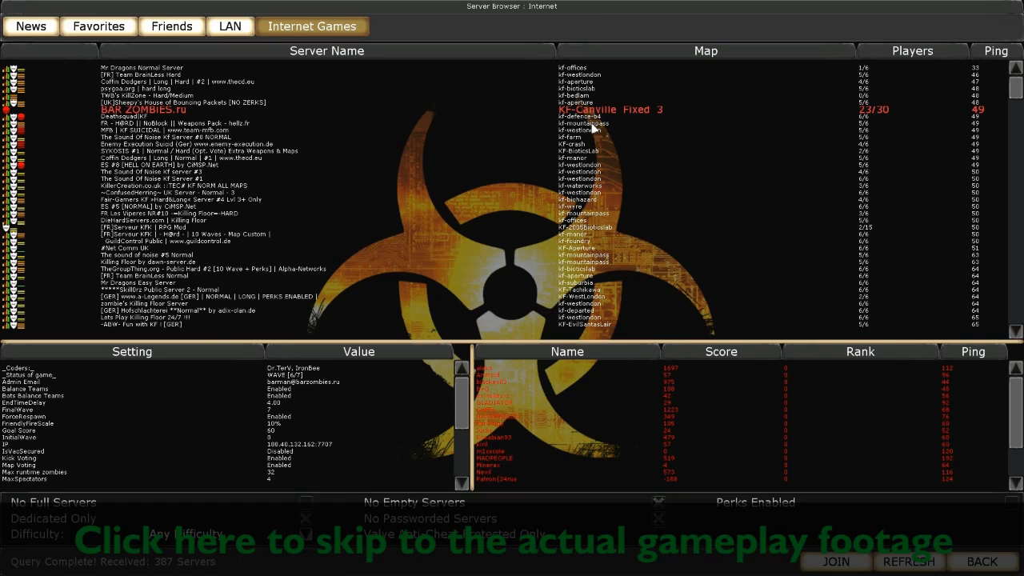
mouse_move(768, 475)
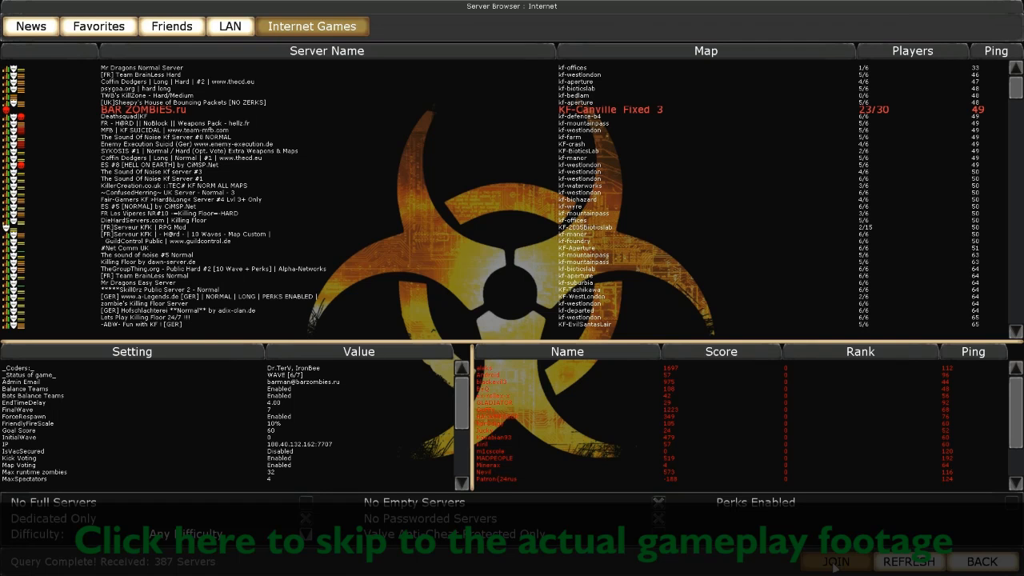
Step: Refresh the internet server list so it re-queries the master server
click(908, 560)
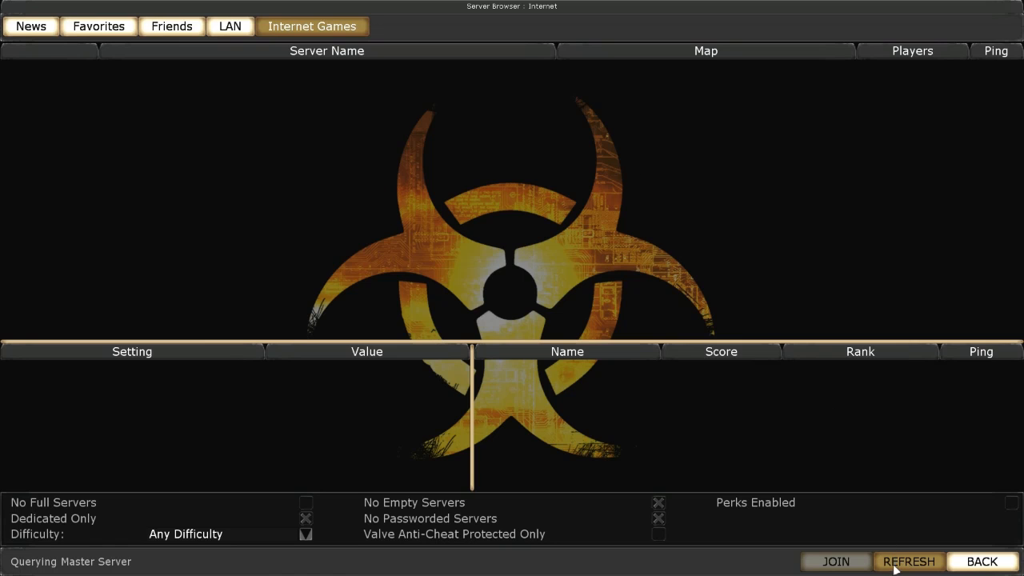
Step: Refresh the list and join the Mr Dragons HELL ON EARTH server's Evil Santas Lair lobby
click(909, 560)
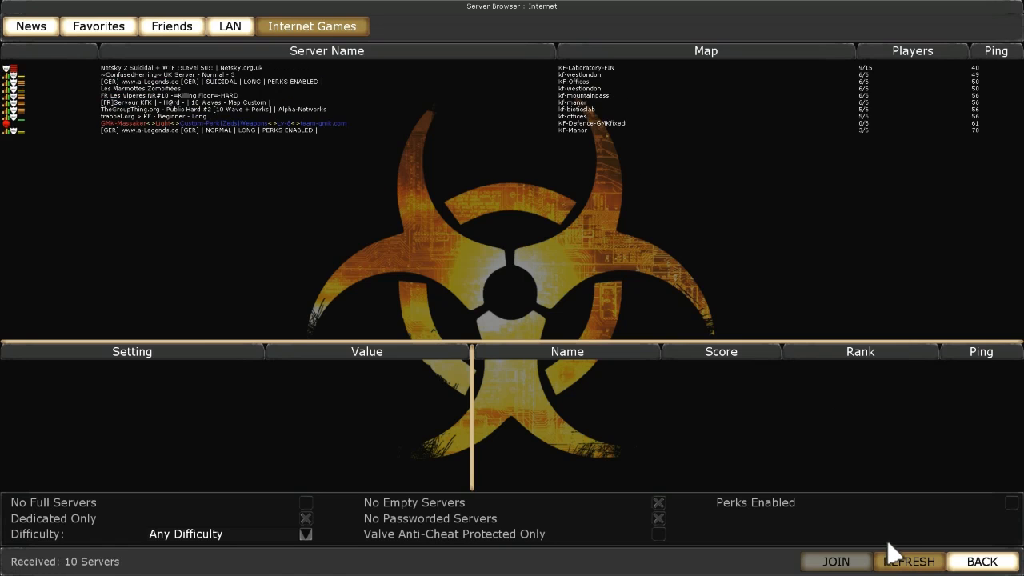
click(909, 560)
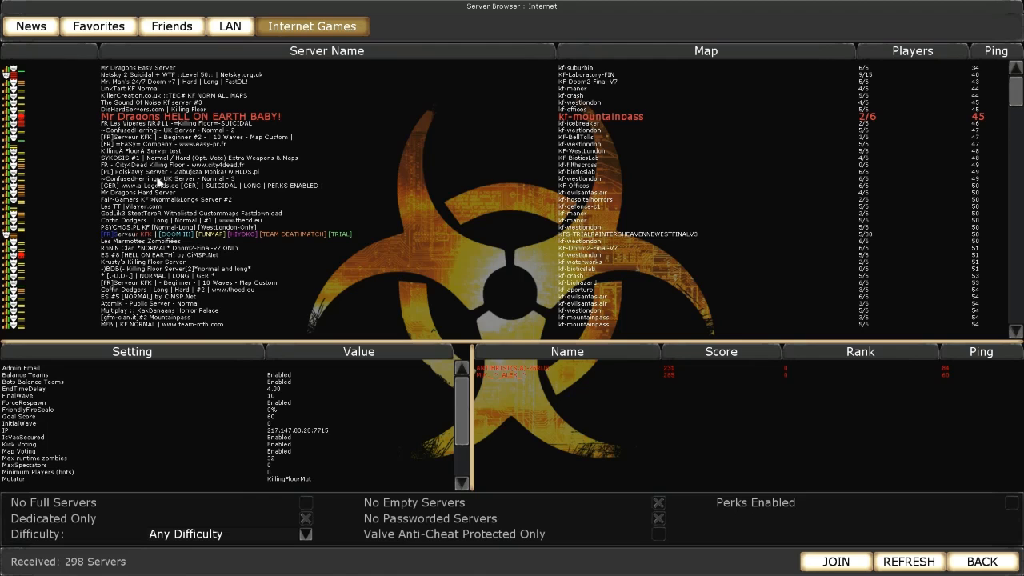
click(160, 192)
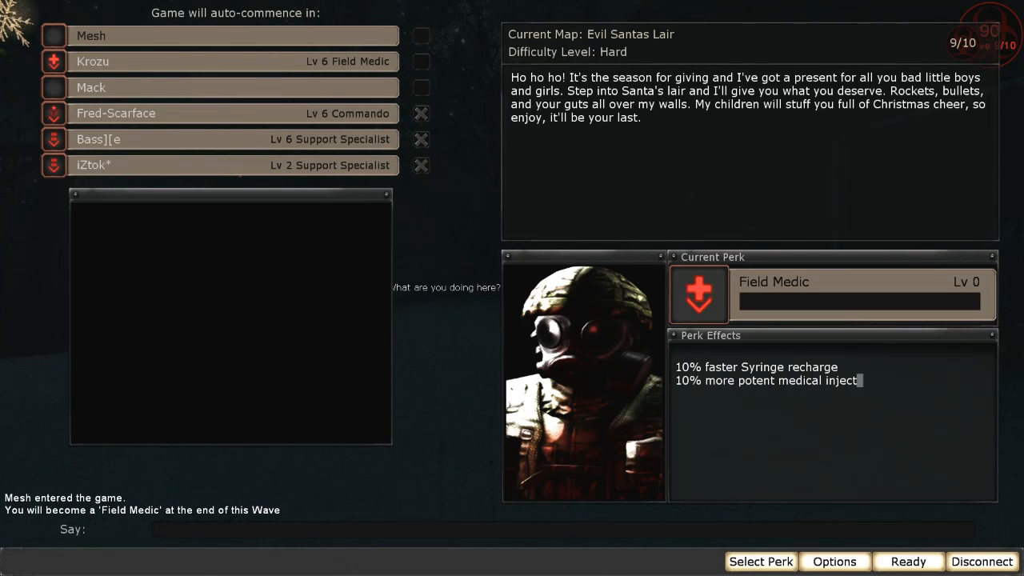
Step: Preview Berserker, then choose the Support Specialist perk and save it
click(909, 560)
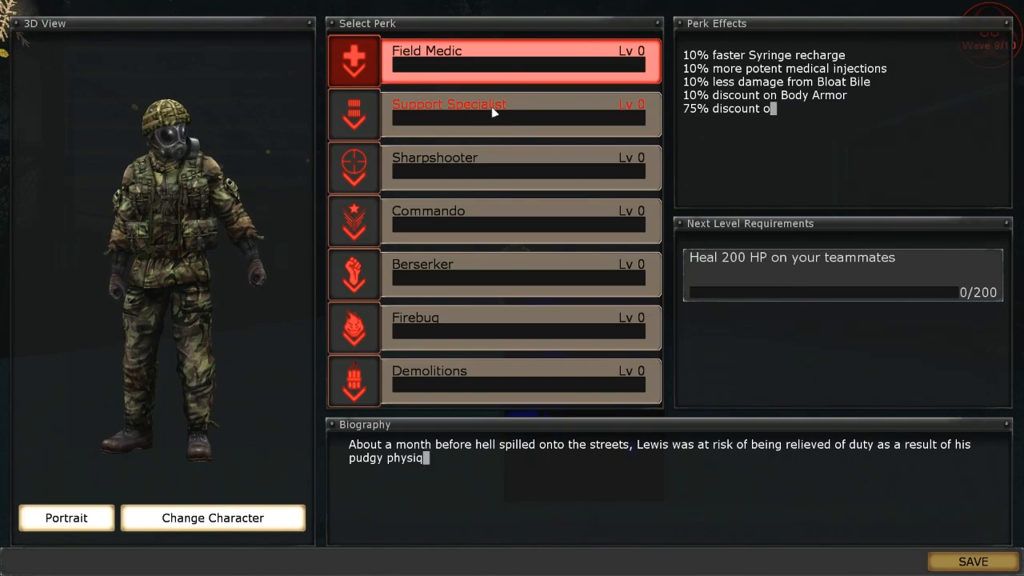
mouse_move(487, 157)
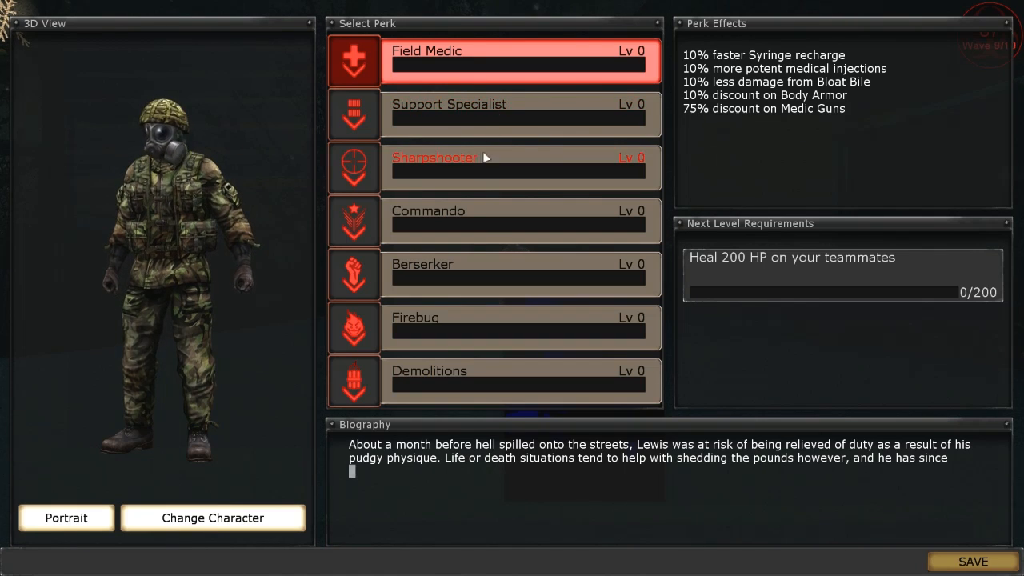
click(519, 275)
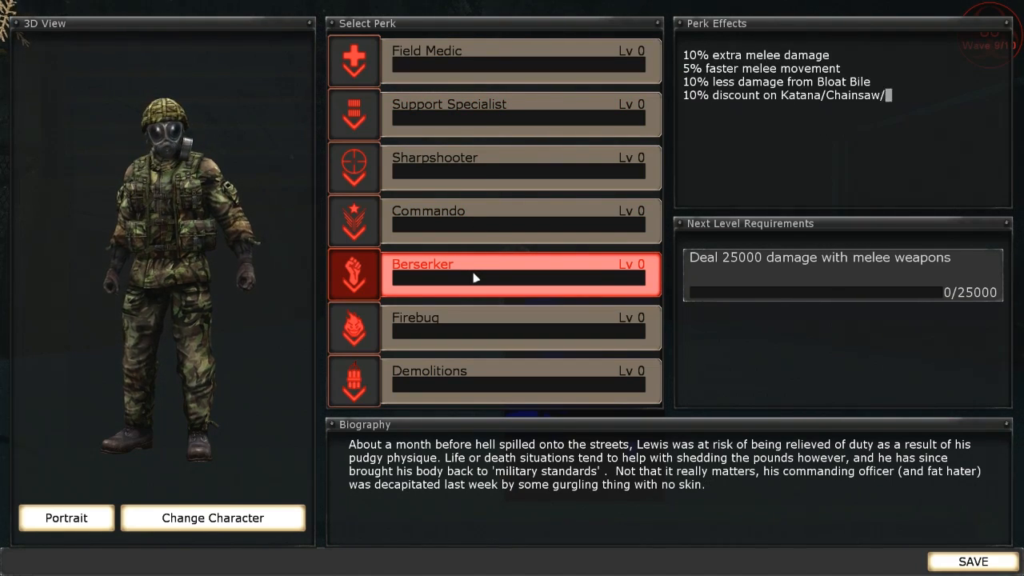
click(519, 115)
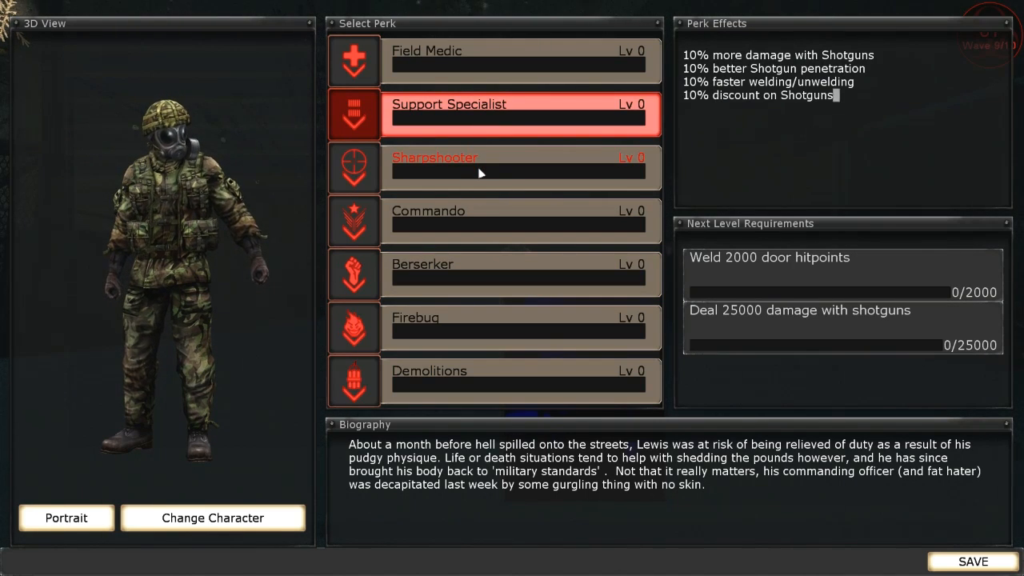
mouse_move(739, 398)
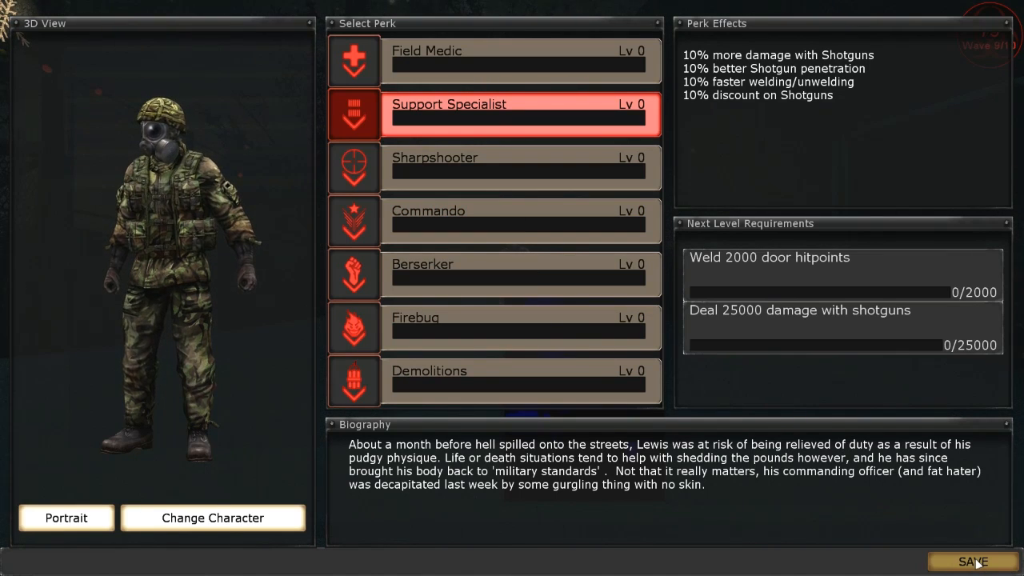
click(971, 561)
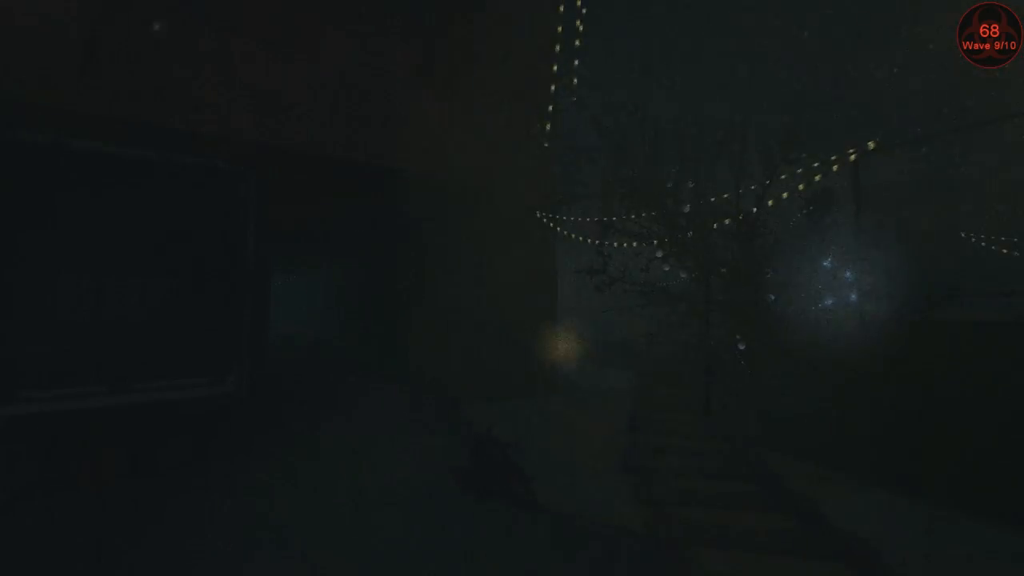
mouse_move(512, 288)
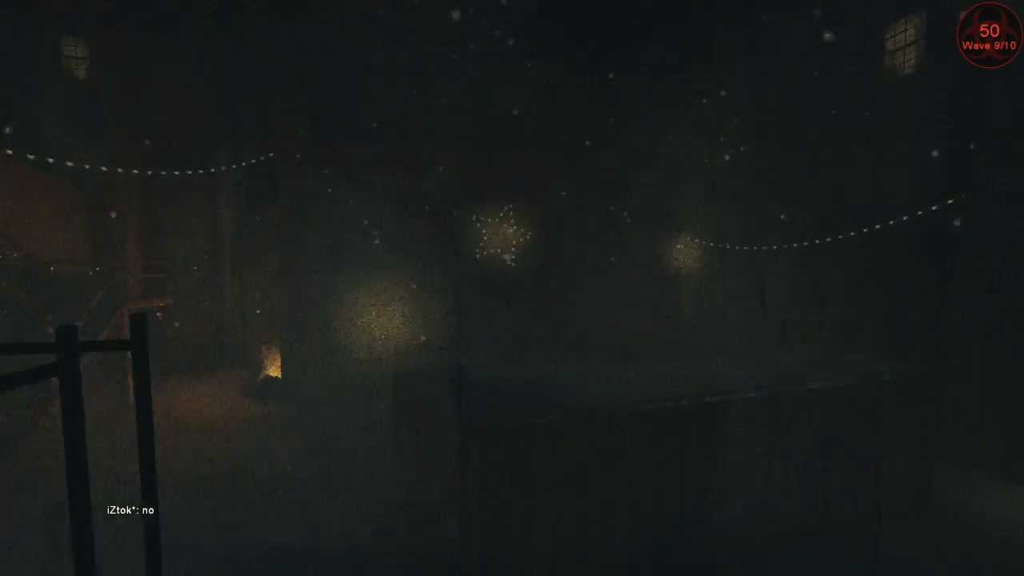
mouse_move(512, 288)
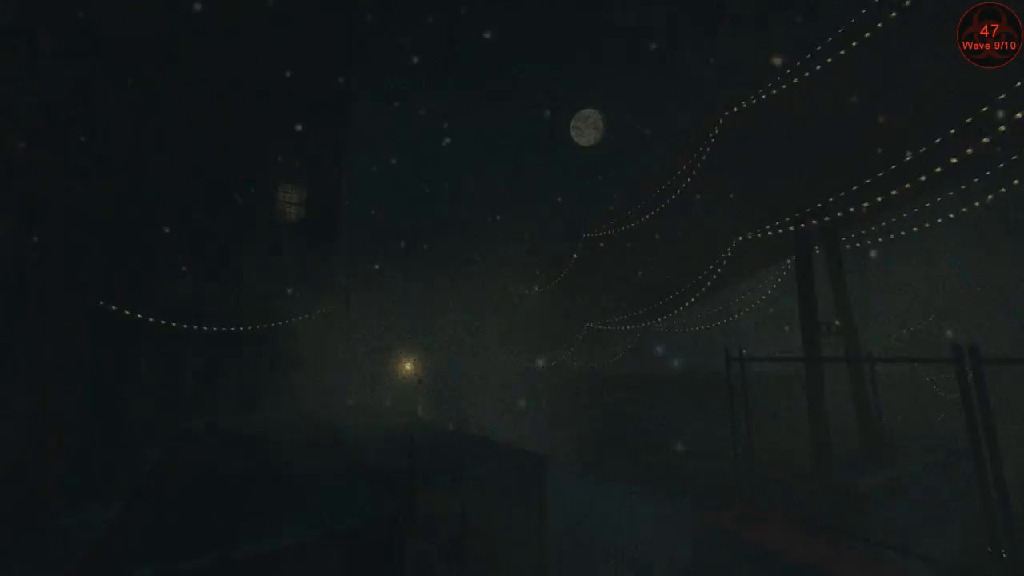
mouse_move(512, 288)
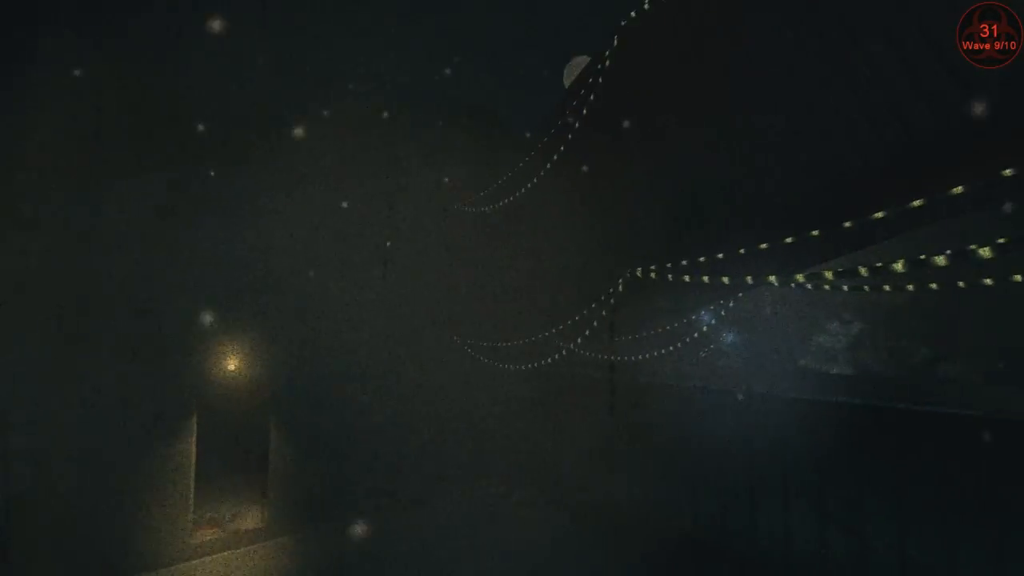
mouse_move(512, 287)
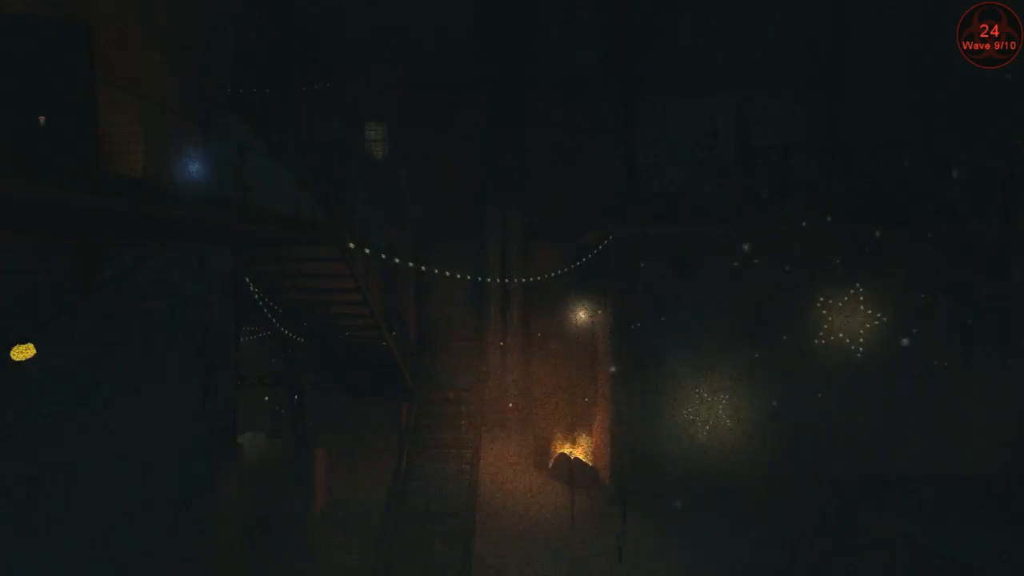
mouse_move(512, 288)
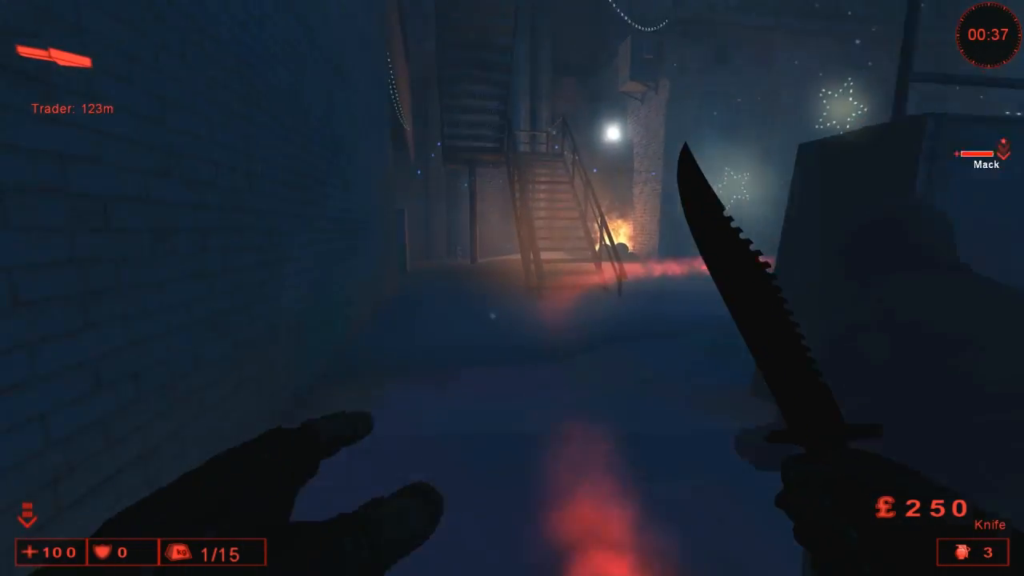
mouse_move(512, 288)
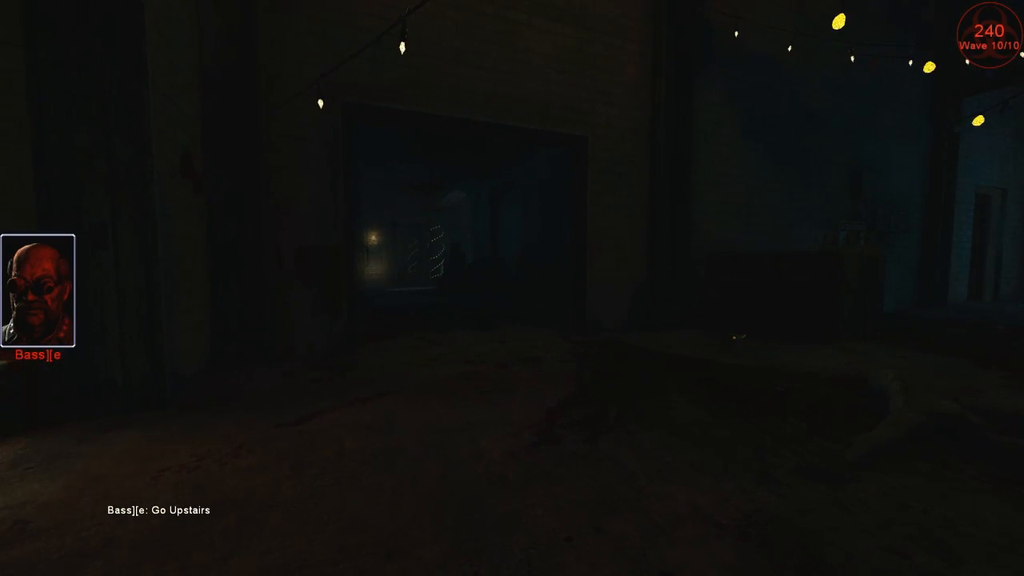
mouse_move(512, 288)
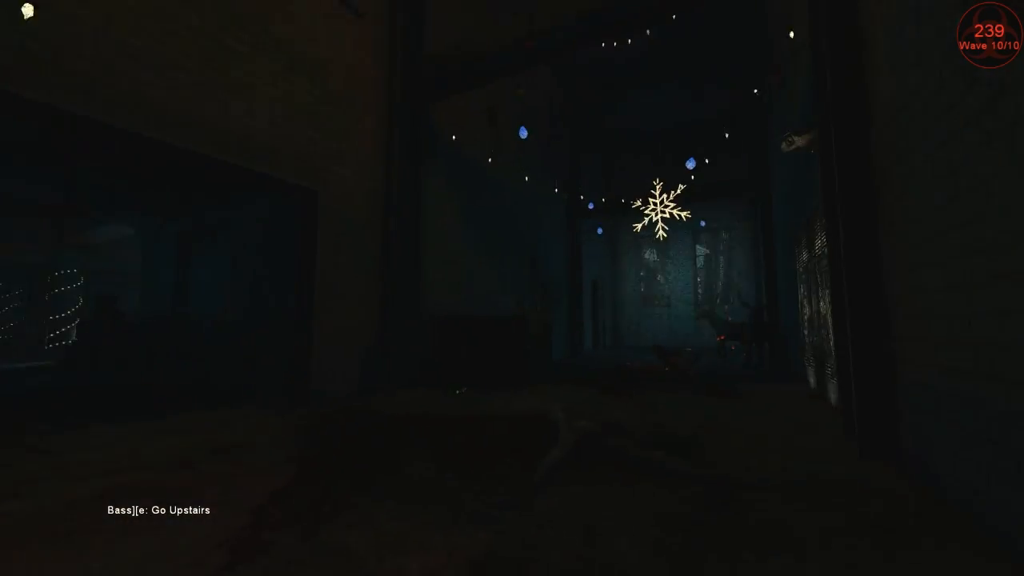